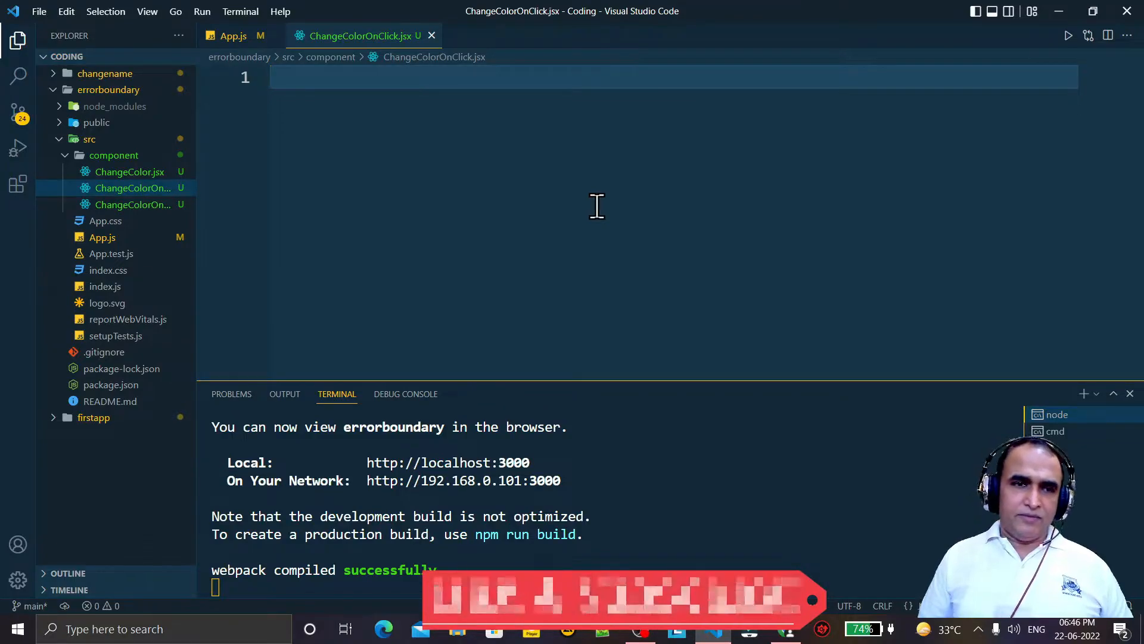
# Step: Scaffold an exported ChangeColorOnClick class component from the rce snippet in ChangeColorOnClick.jsx
pyautogui.click(233, 35)
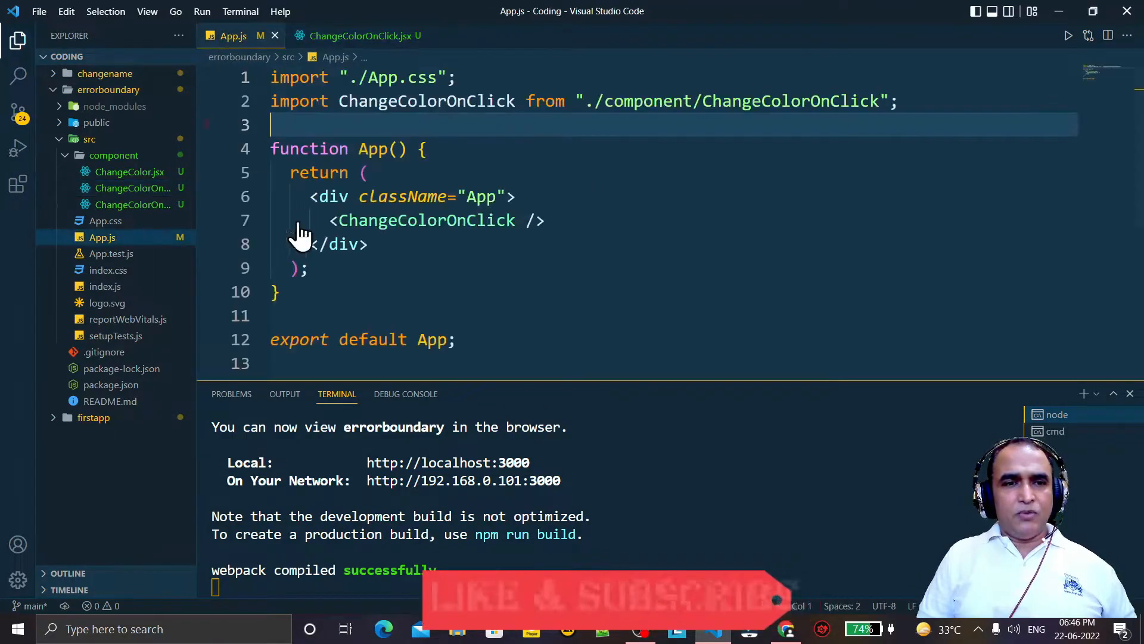
pyautogui.doubleClick(421, 220)
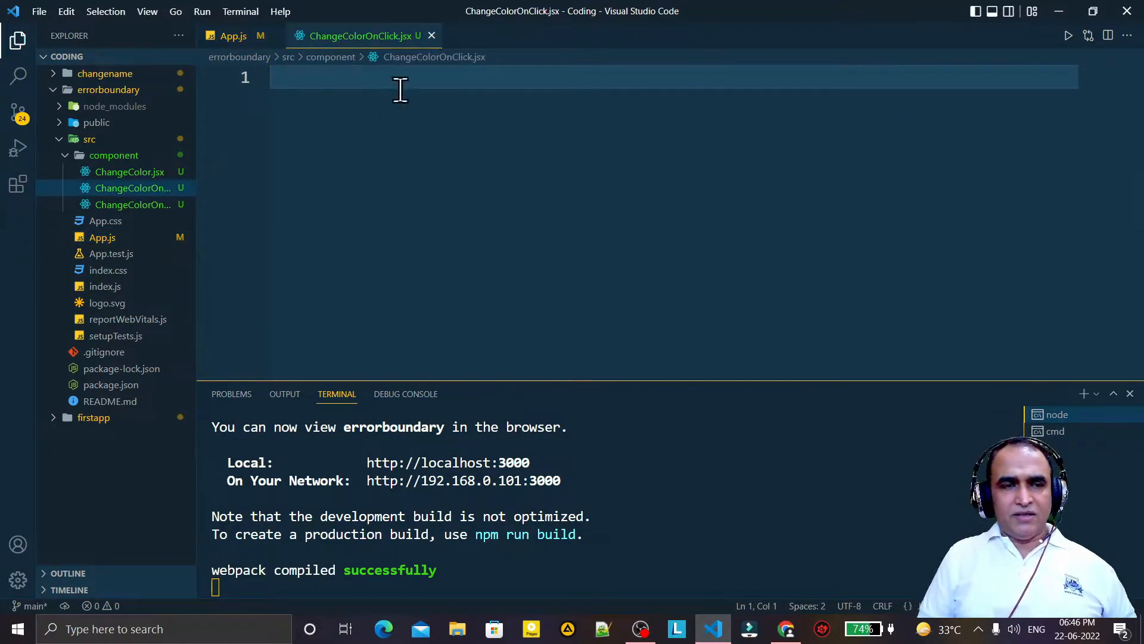
pyautogui.moveTo(412, 100)
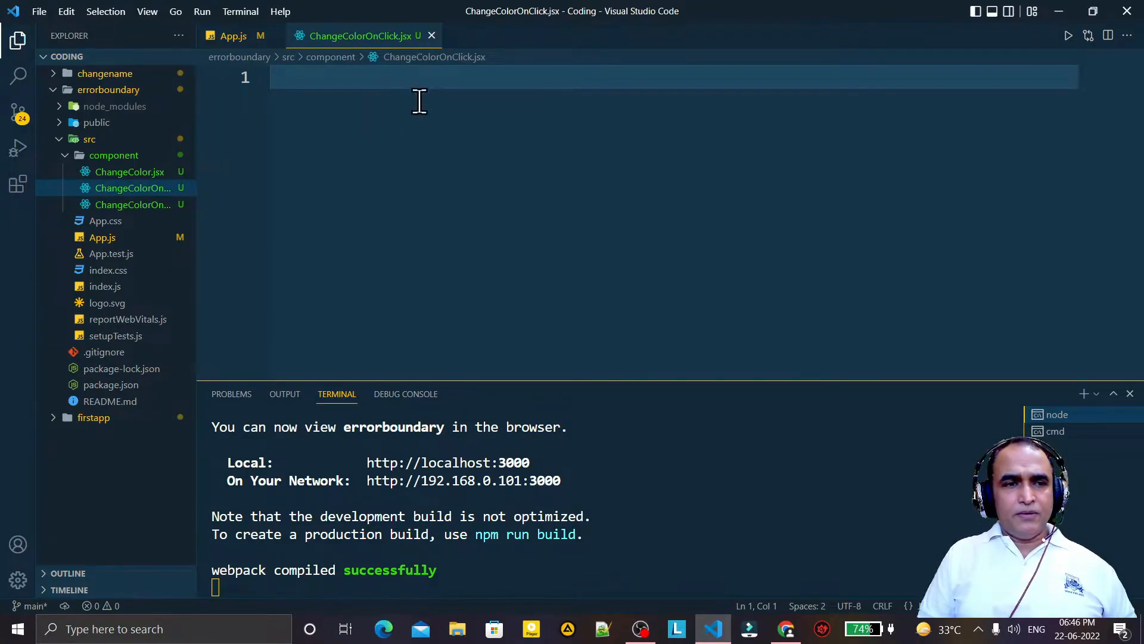
pyautogui.moveTo(490, 178)
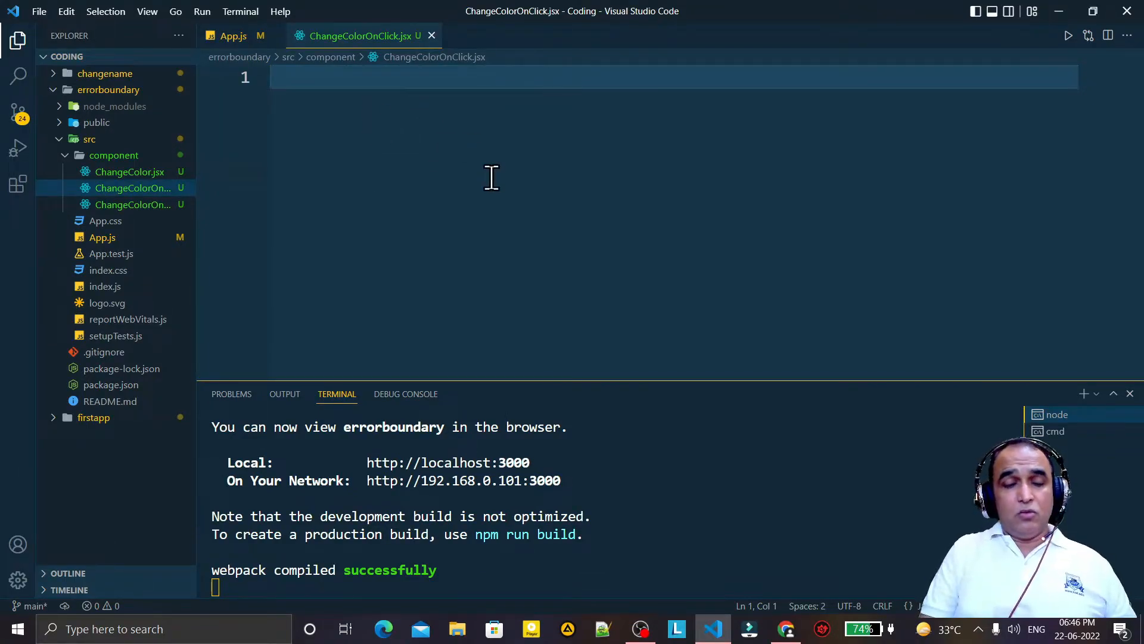
pyautogui.write('impr')
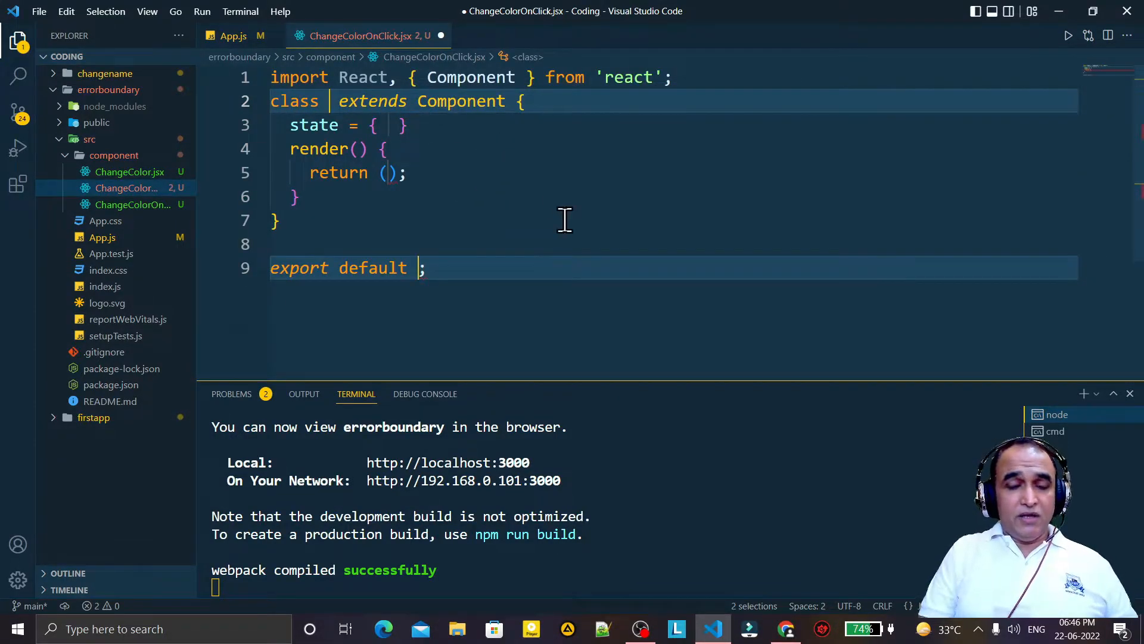
pyautogui.write('Change')
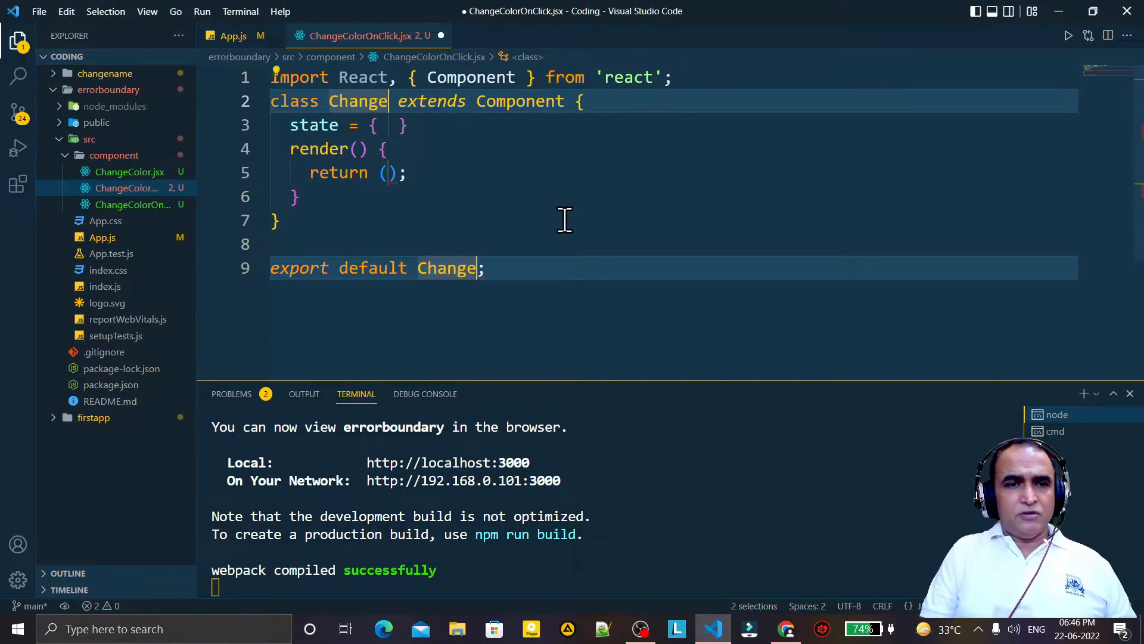
pyautogui.write('ColorOn')
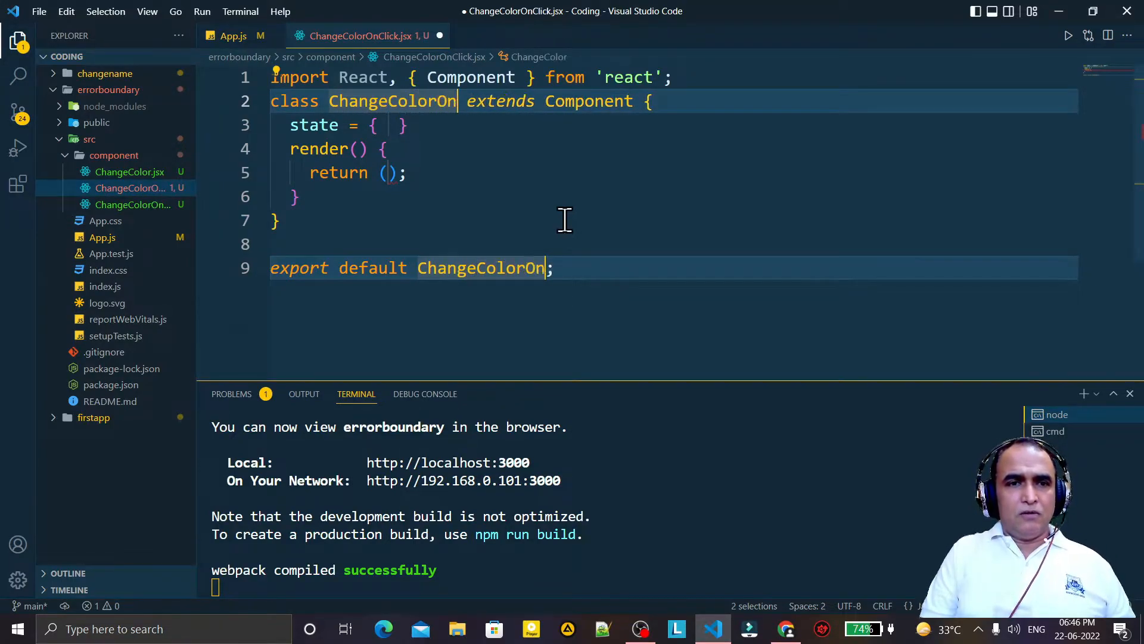
pyautogui.write('Click')
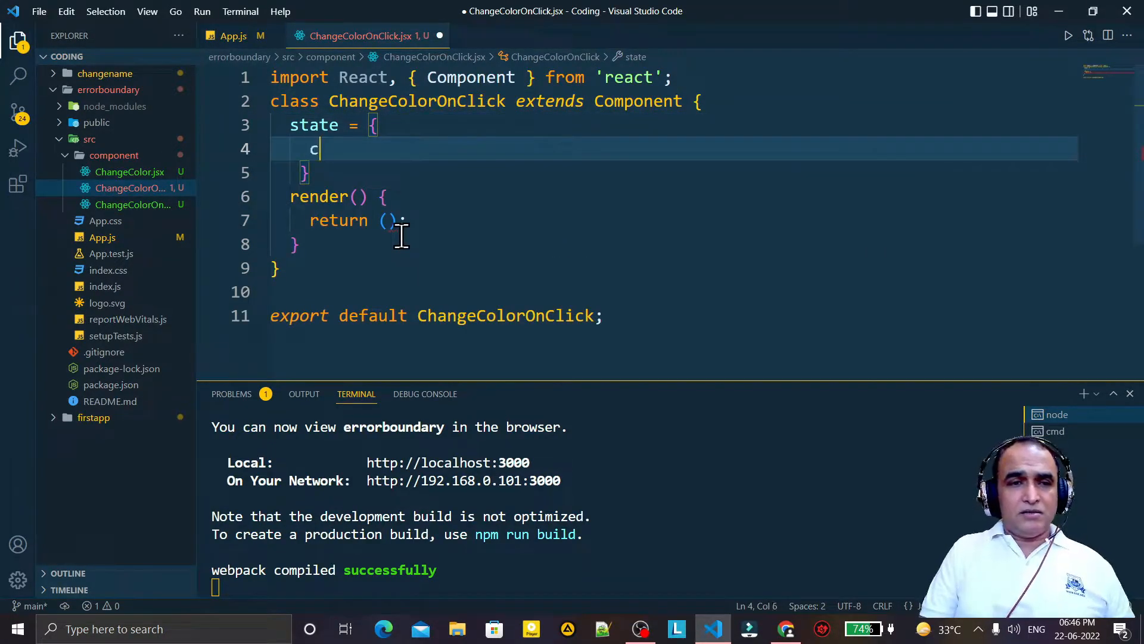
# Step: Add a state object with color set to "#ff0000"
pyautogui.write('olor:')
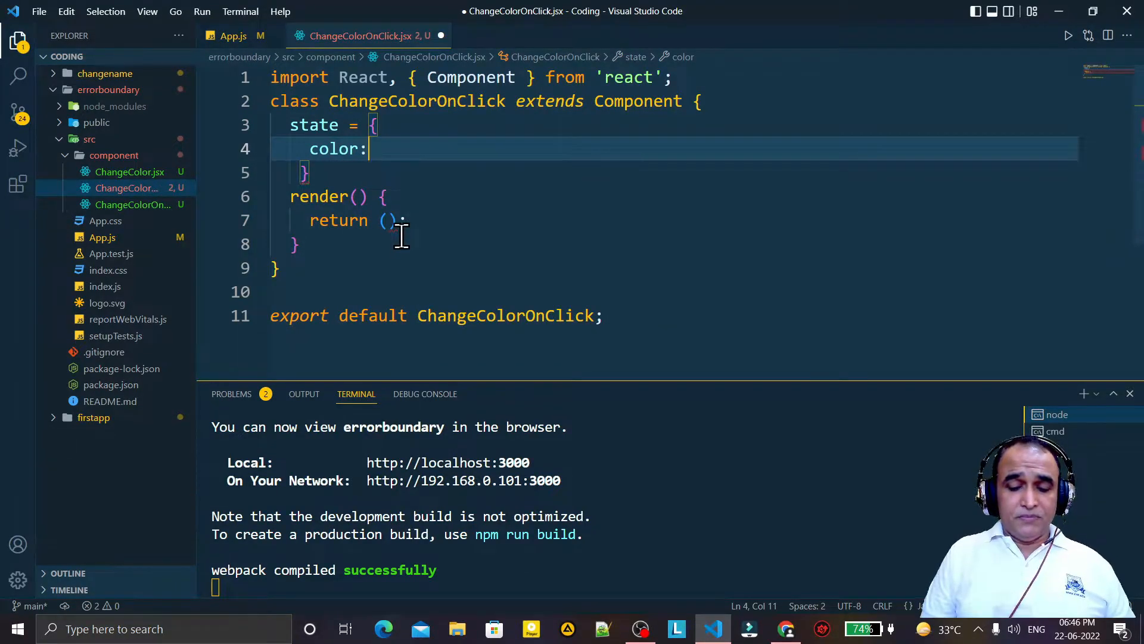
pyautogui.write('""')
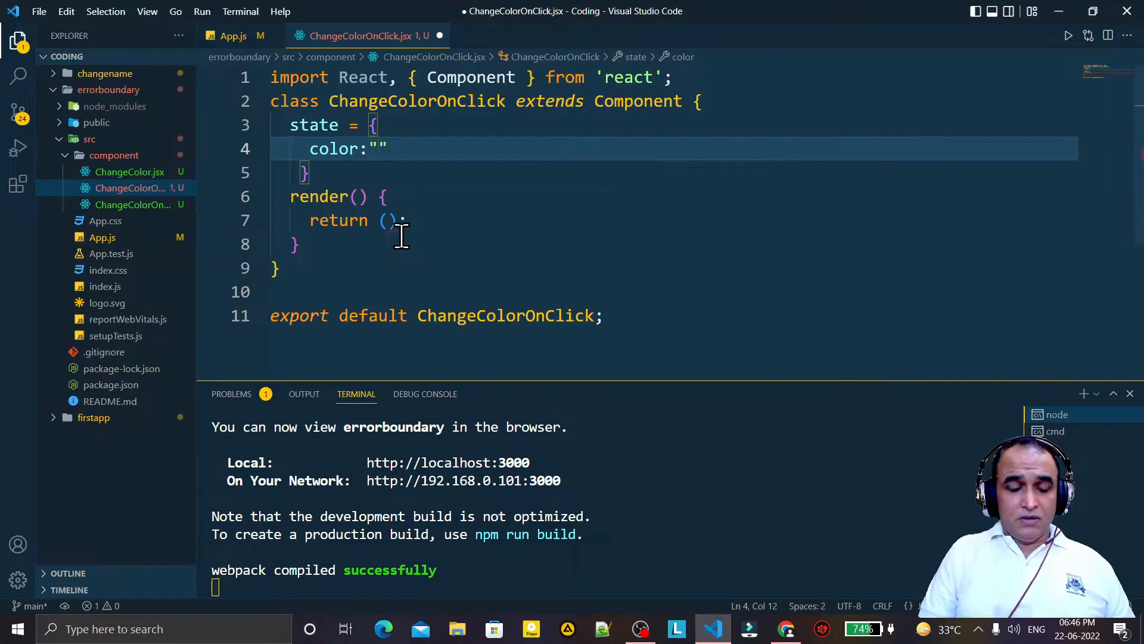
pyautogui.write('#')
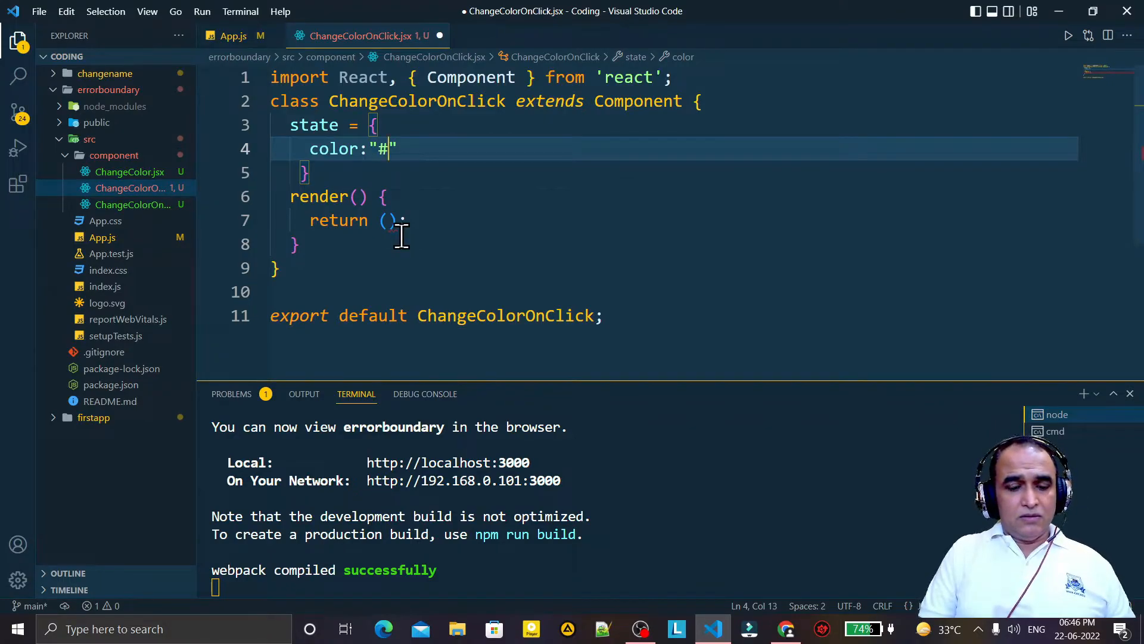
pyautogui.write('ff0000')
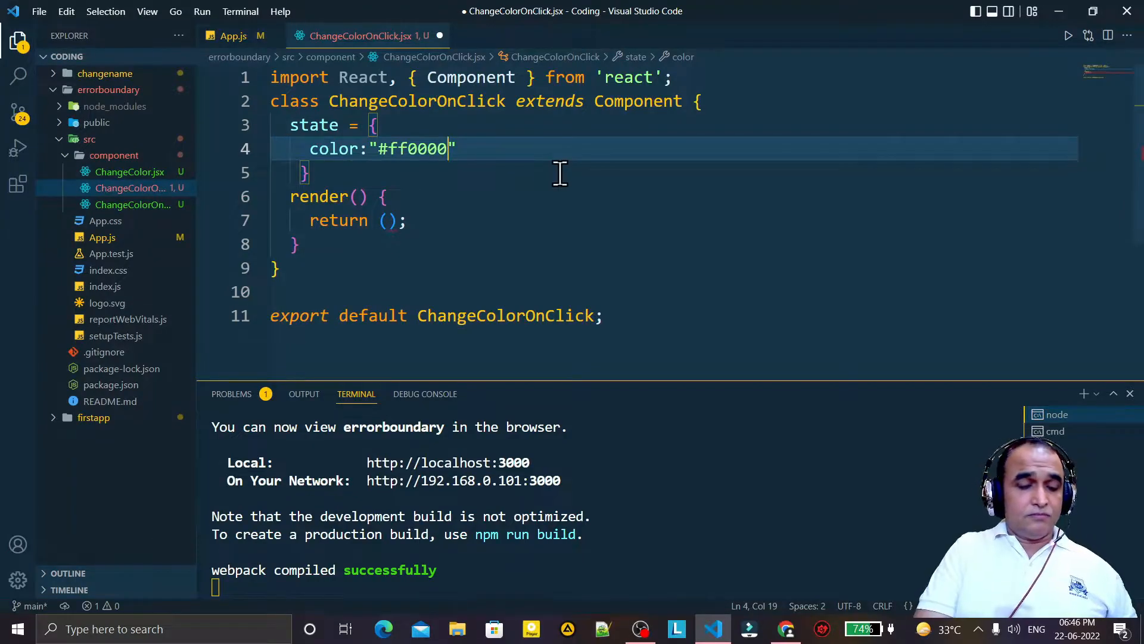
# Step: Save, then make render return a div with an h1 reading "Dr. Vipin Classes"
pyautogui.press('ctrl+s')
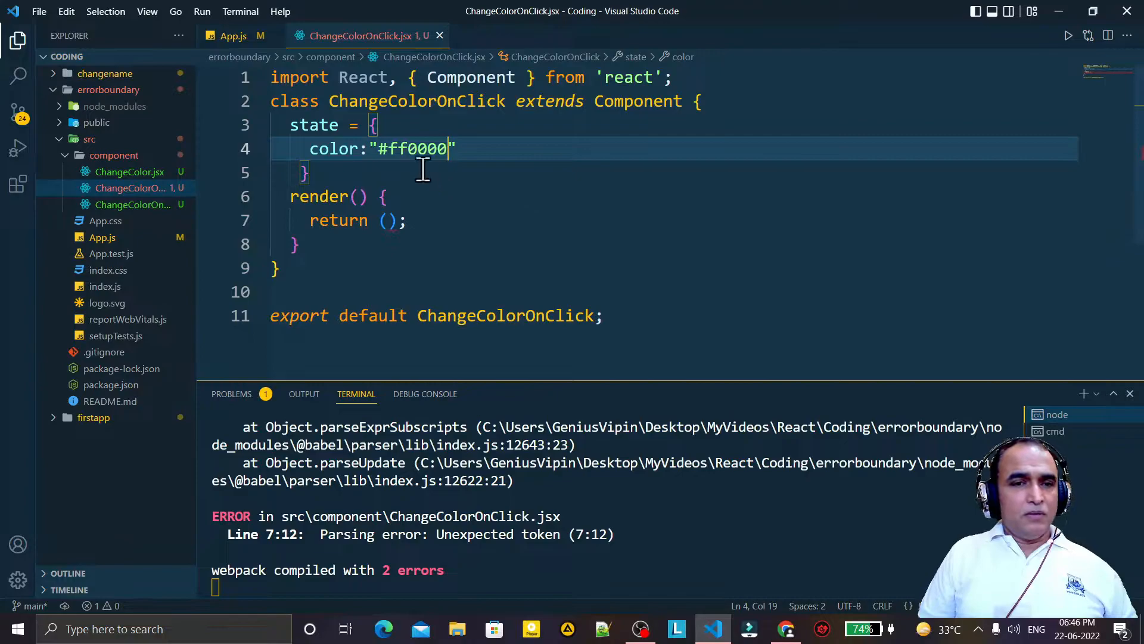
pyautogui.click(386, 220)
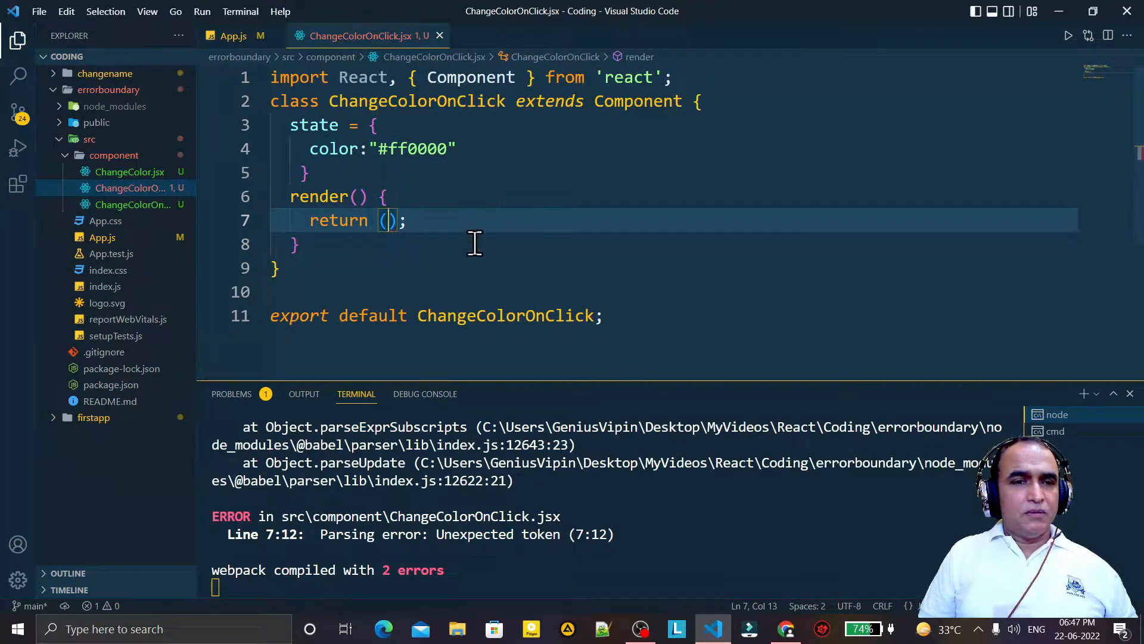
pyautogui.press('Enter')
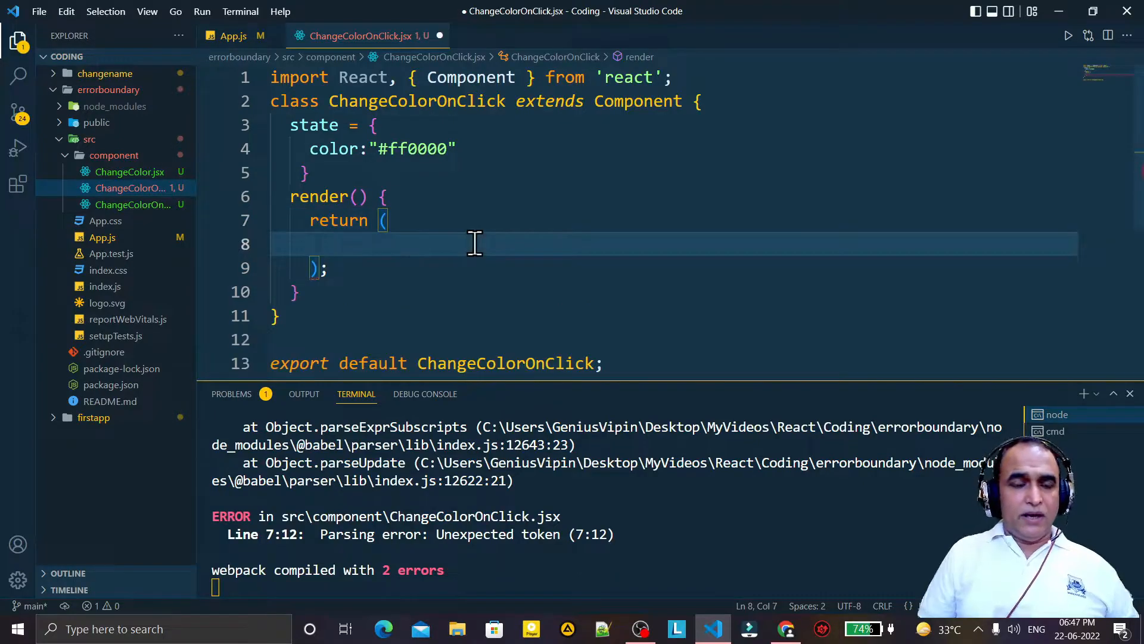
pyautogui.write('<div>')
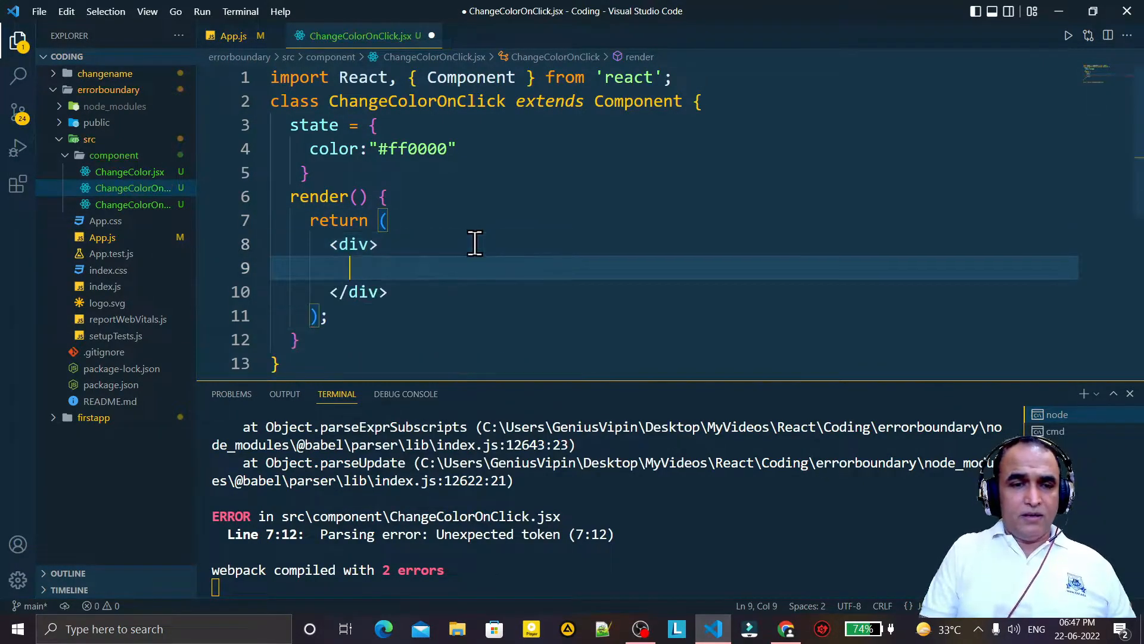
pyautogui.write('<h1')
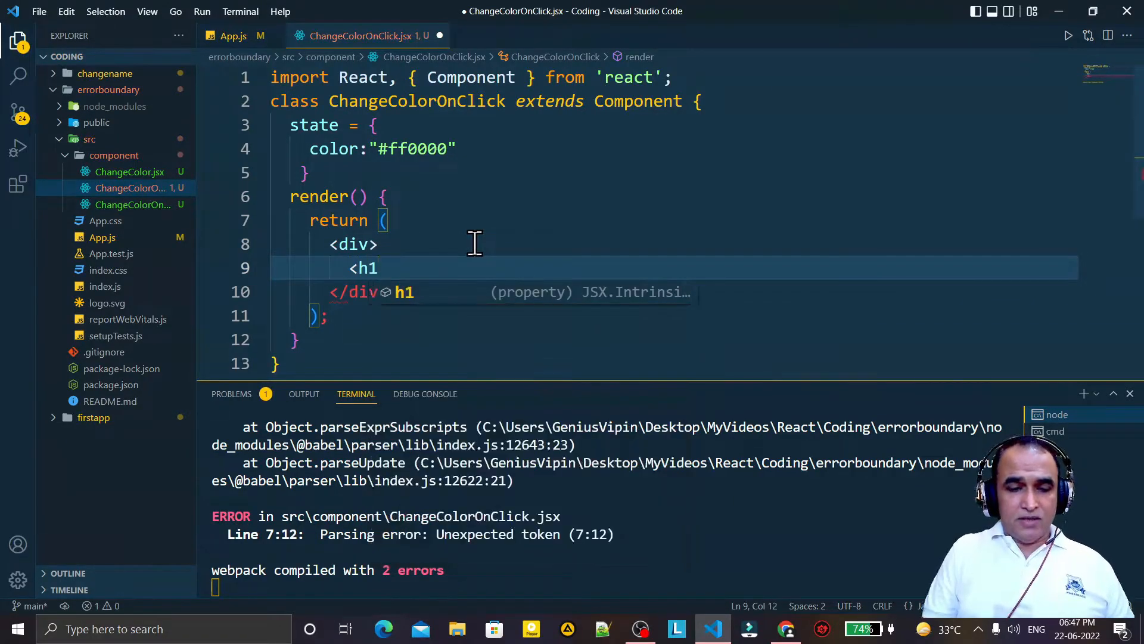
pyautogui.write('></h1>')
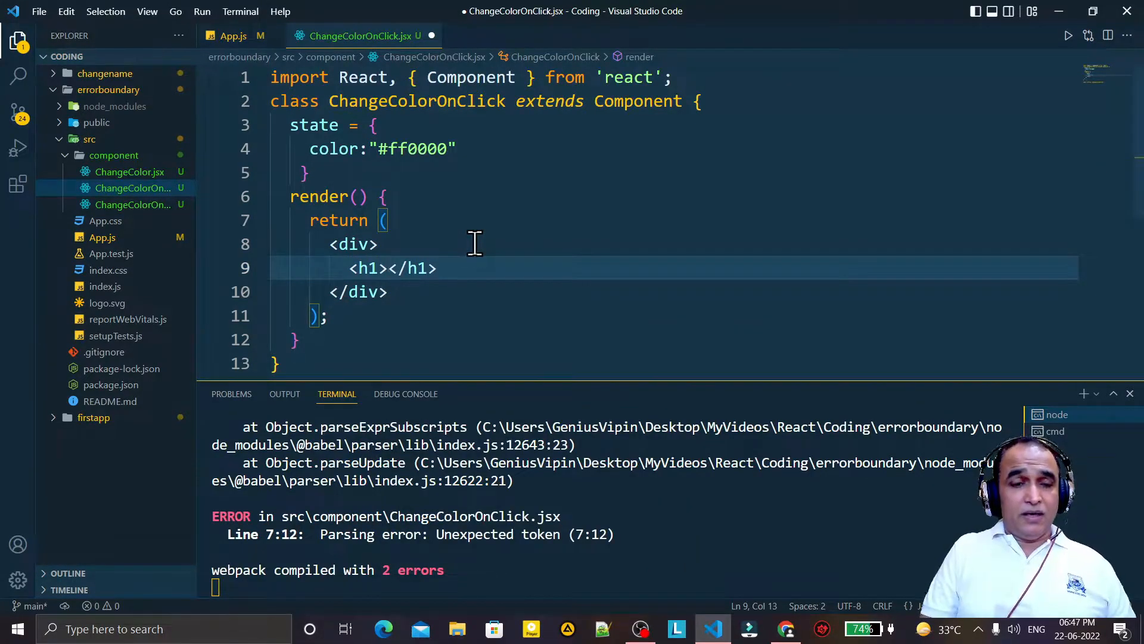
pyautogui.write('Dr. Vip')
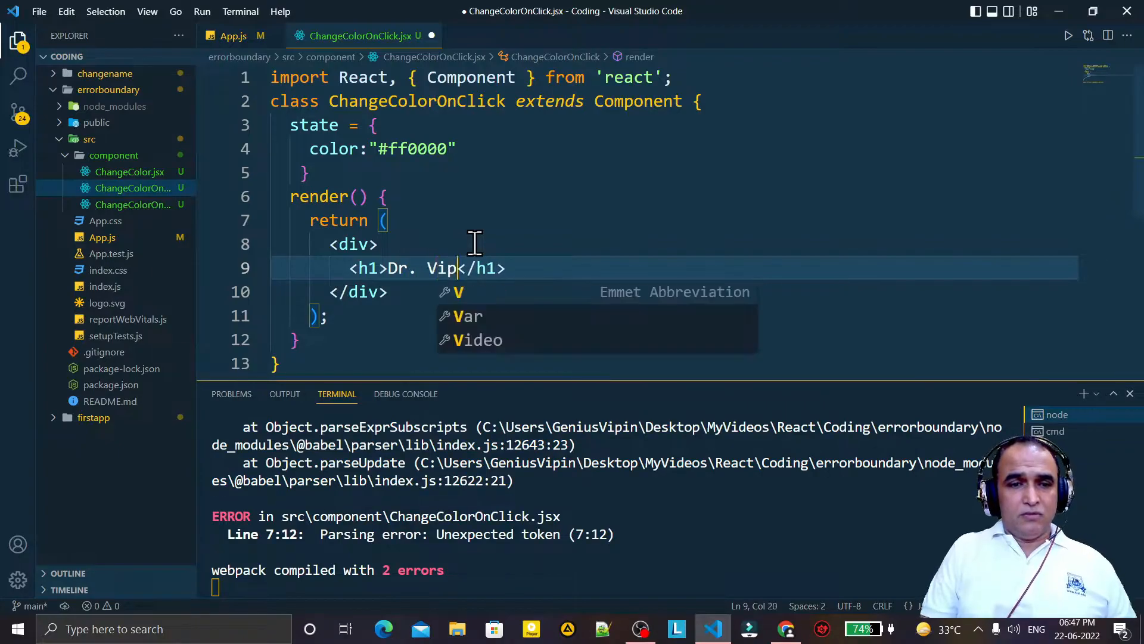
pyautogui.write('in Classes')
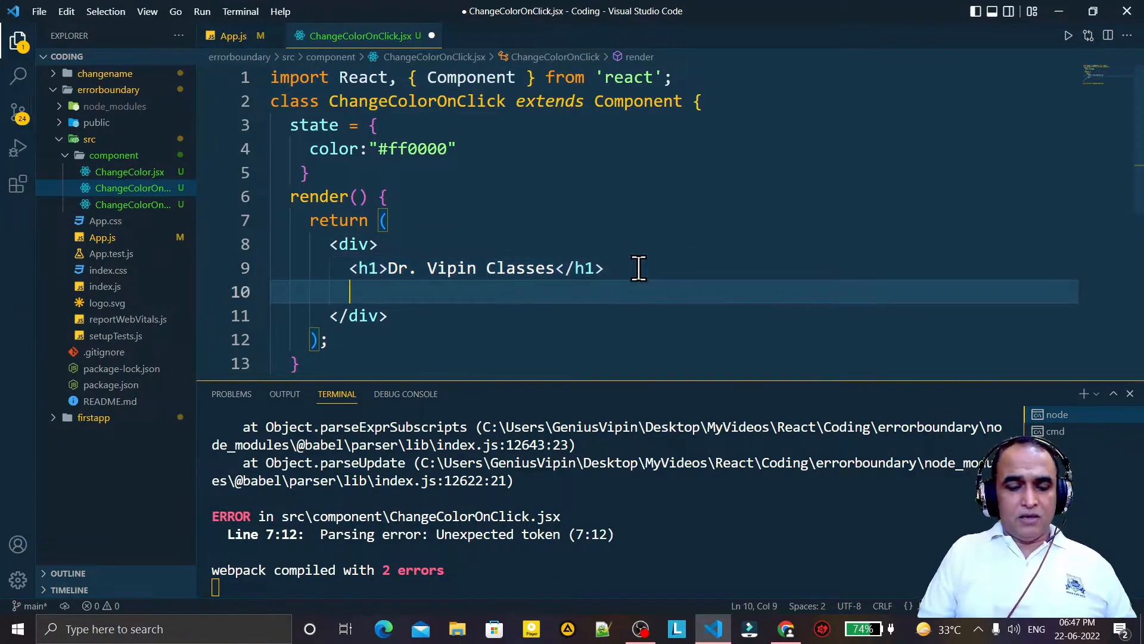
# Step: Add a "Change Color" button under the heading whose onClick calls this.changeColor
pyautogui.write('<button onClick={')
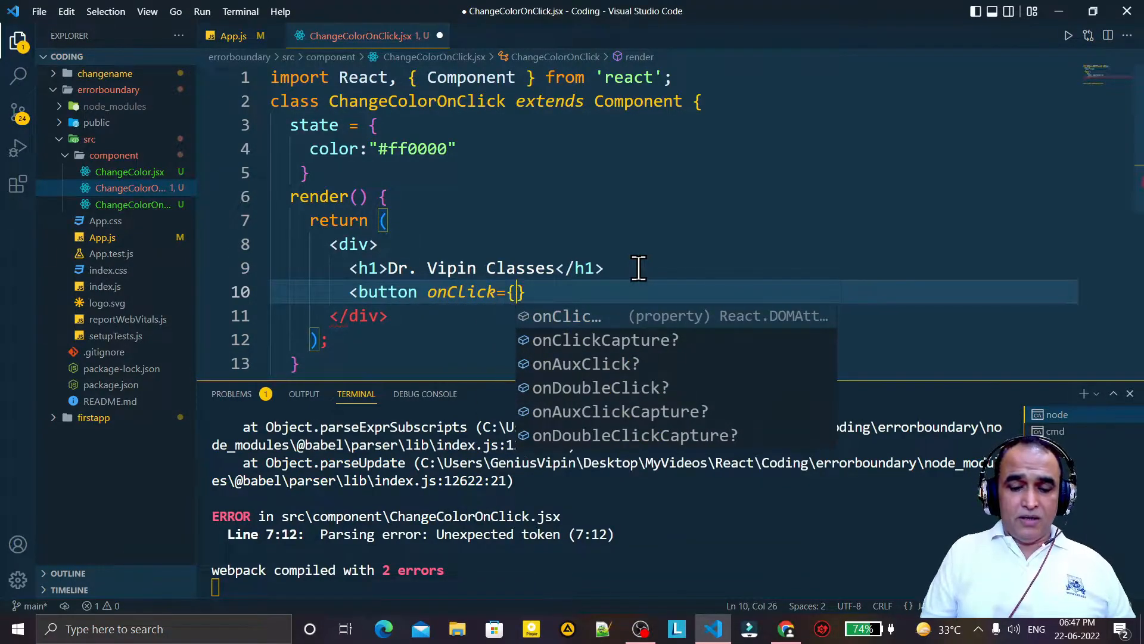
pyautogui.write('this.change')
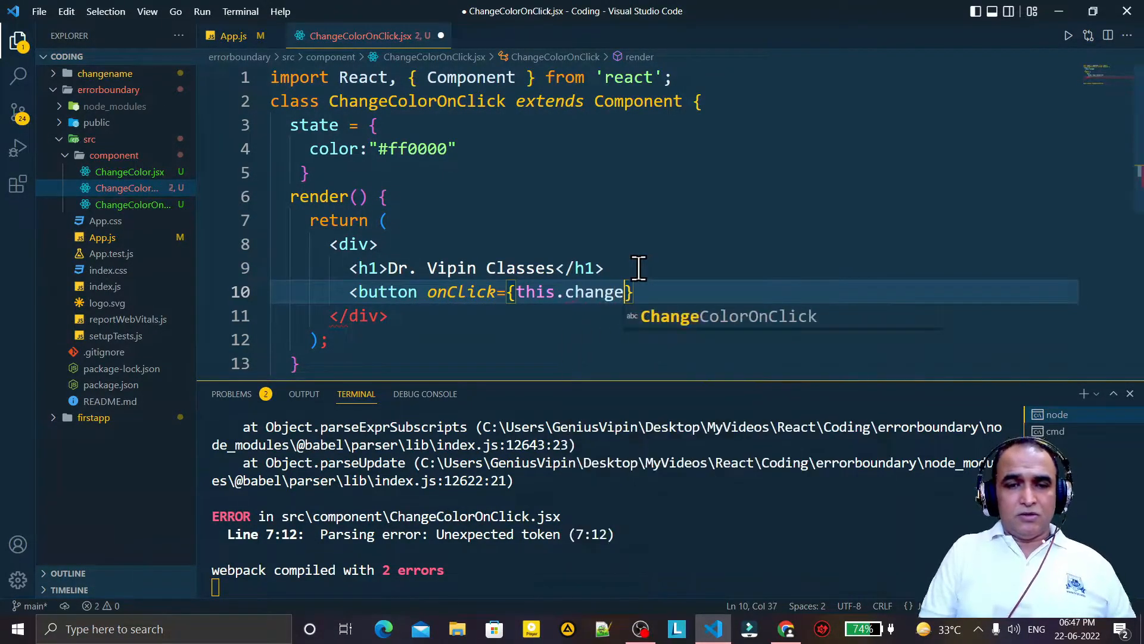
pyautogui.write('Colo')
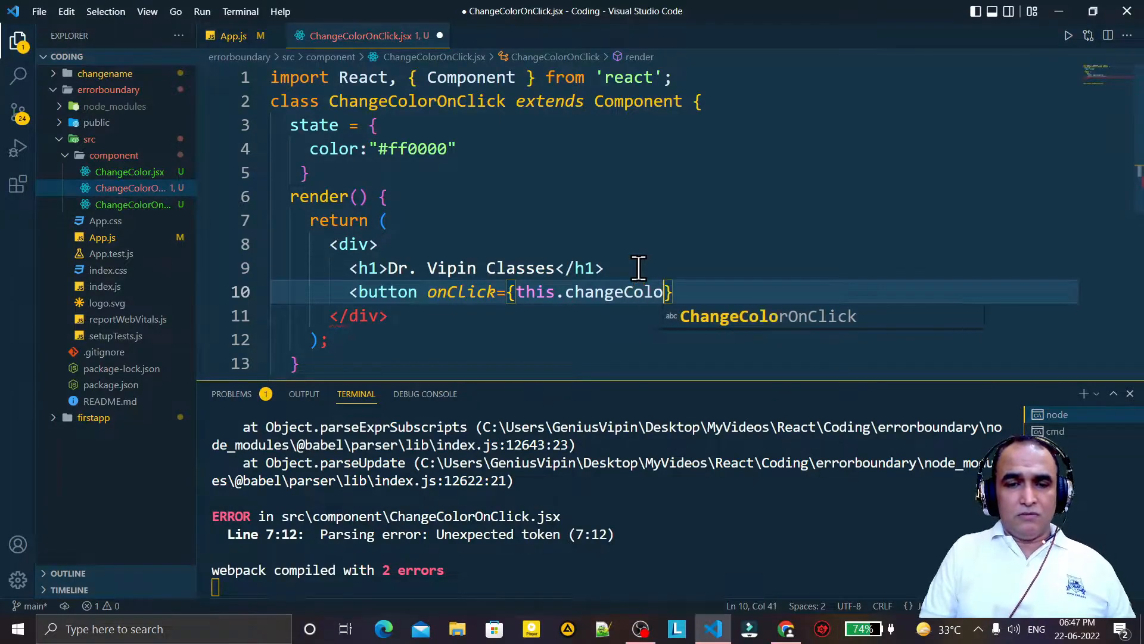
pyautogui.write('r')
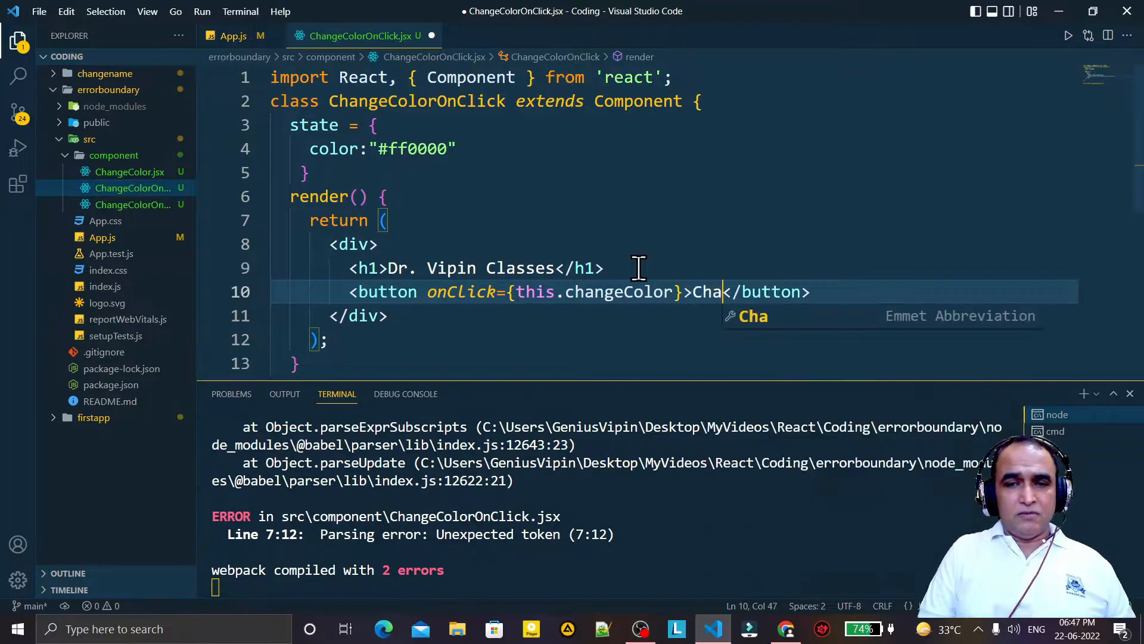
pyautogui.write('nge Color')
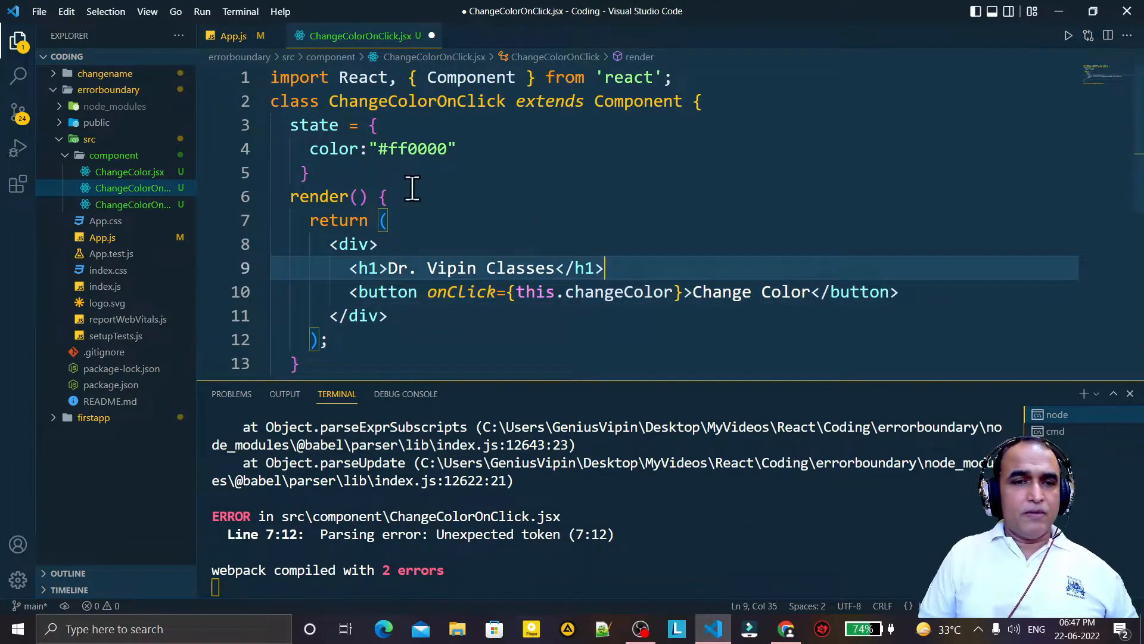
pyautogui.moveTo(378, 176)
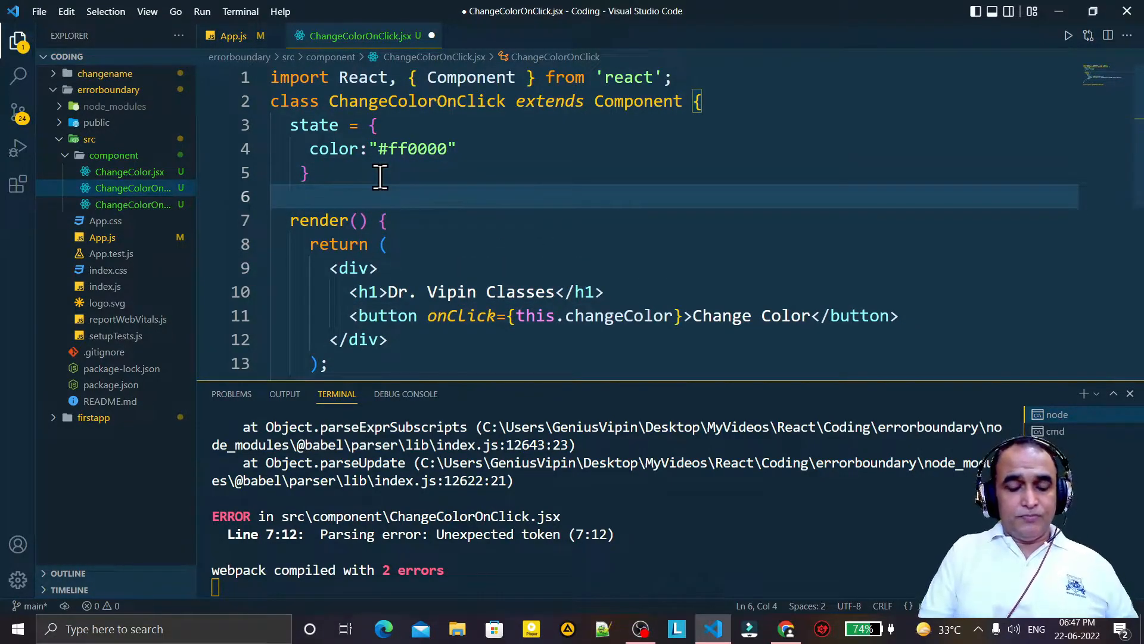
# Step: Start a changeColor arrow function declaring const color = "#" + Math..
pyautogui.write('change')
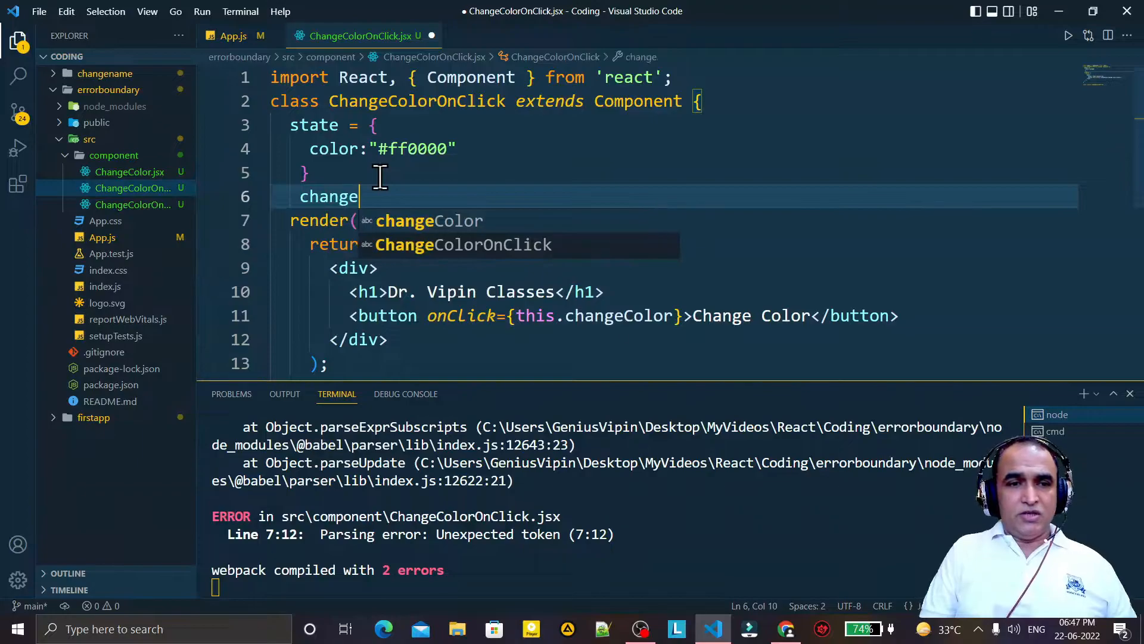
pyautogui.write('Color=')
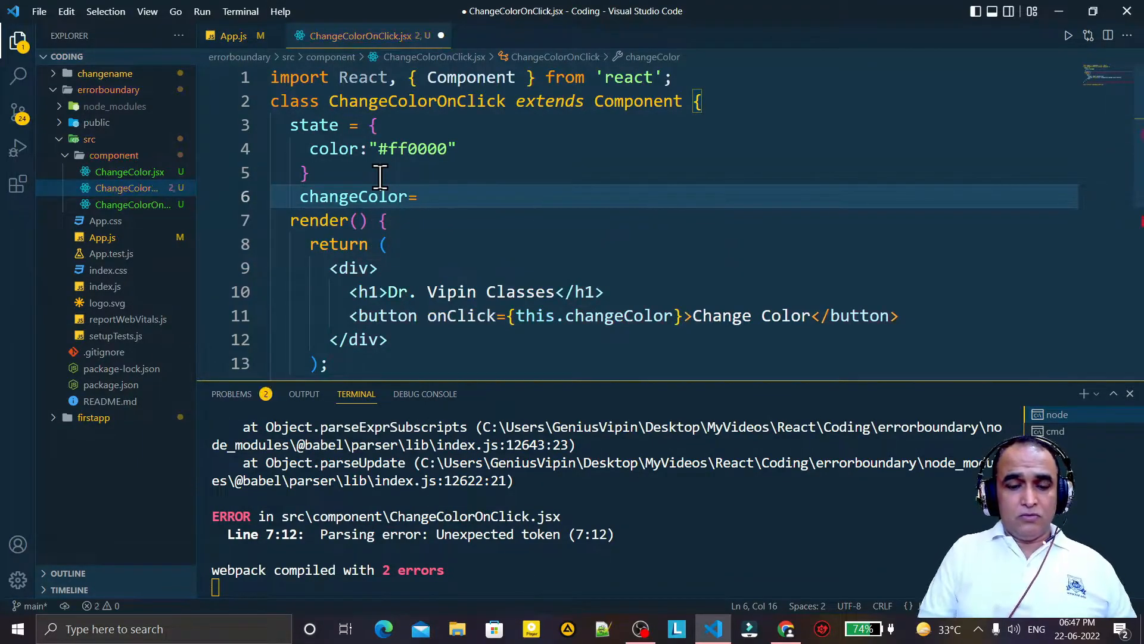
pyautogui.write('()=>')
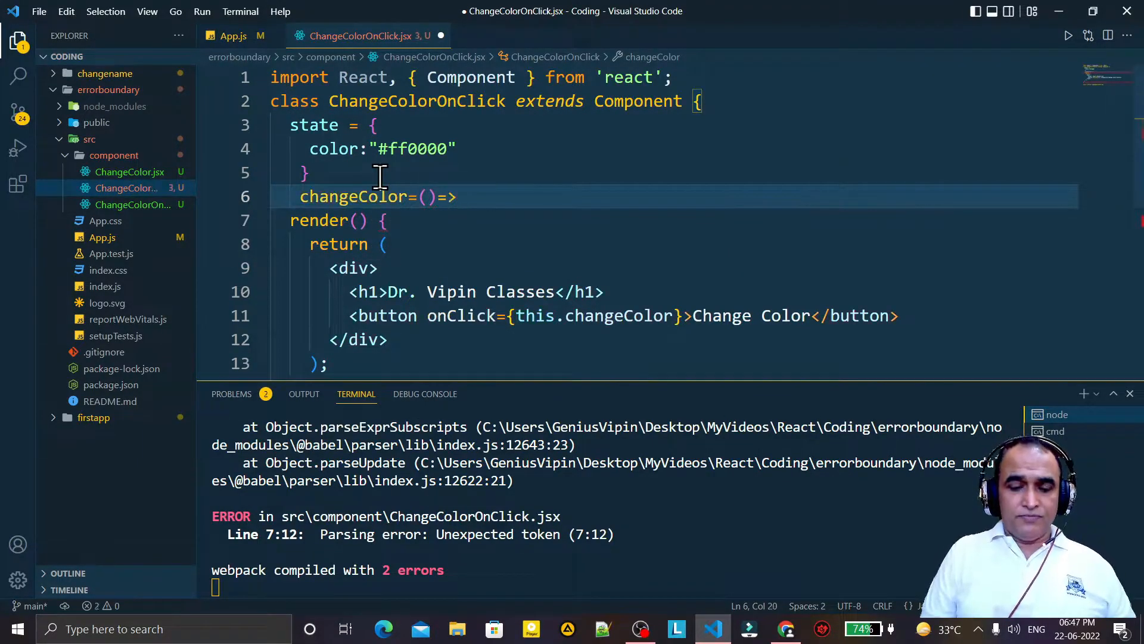
pyautogui.write('{')
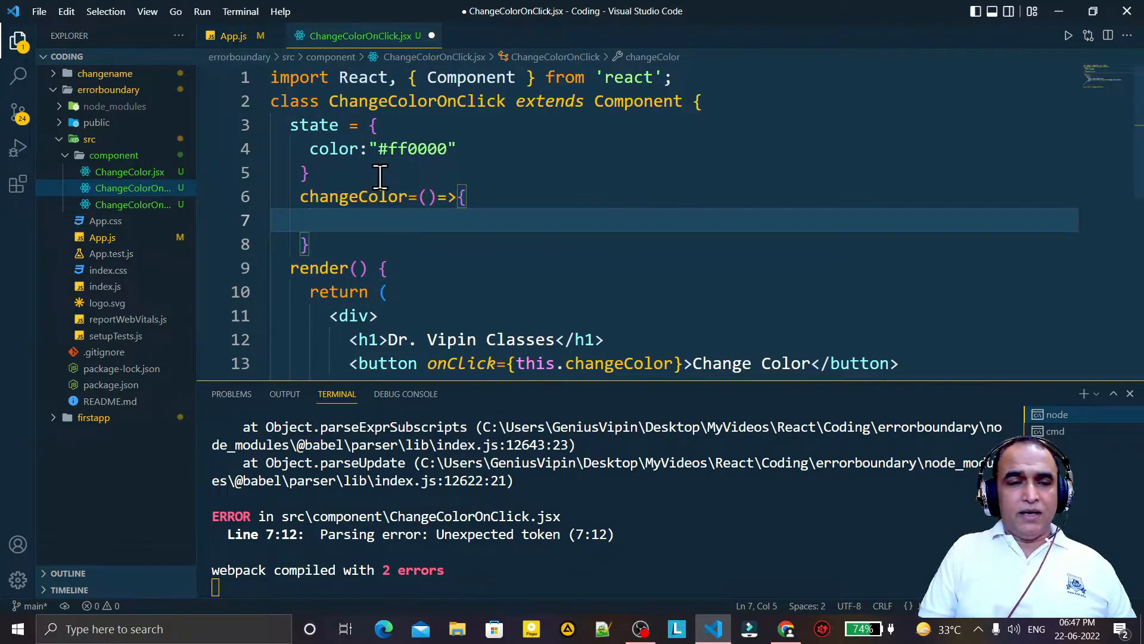
pyautogui.write('const co')
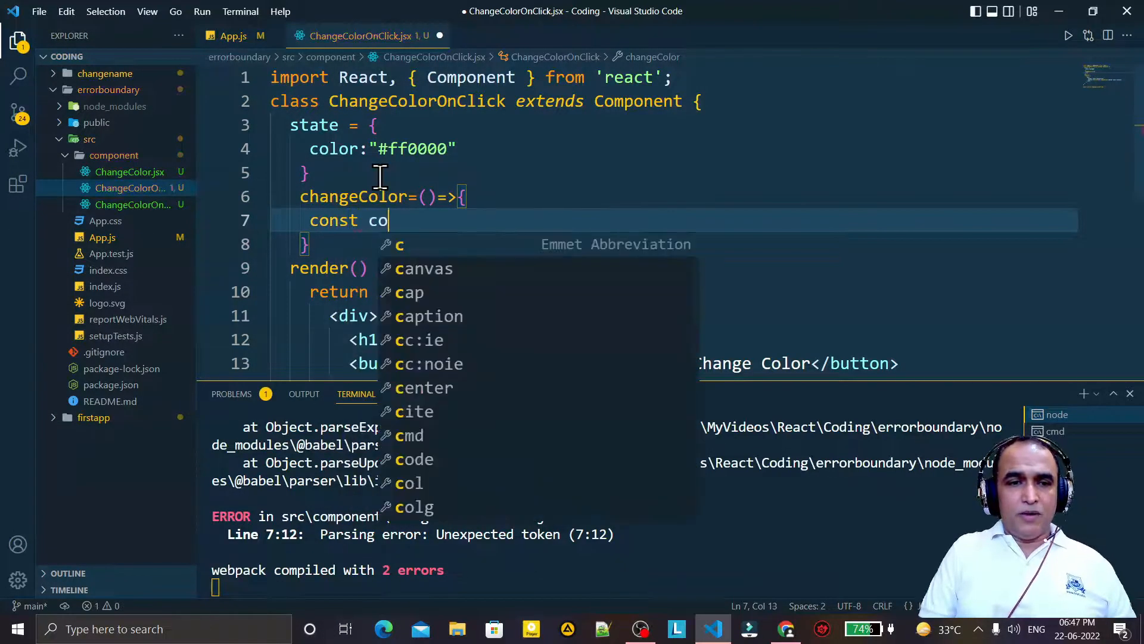
pyautogui.write('lor=')
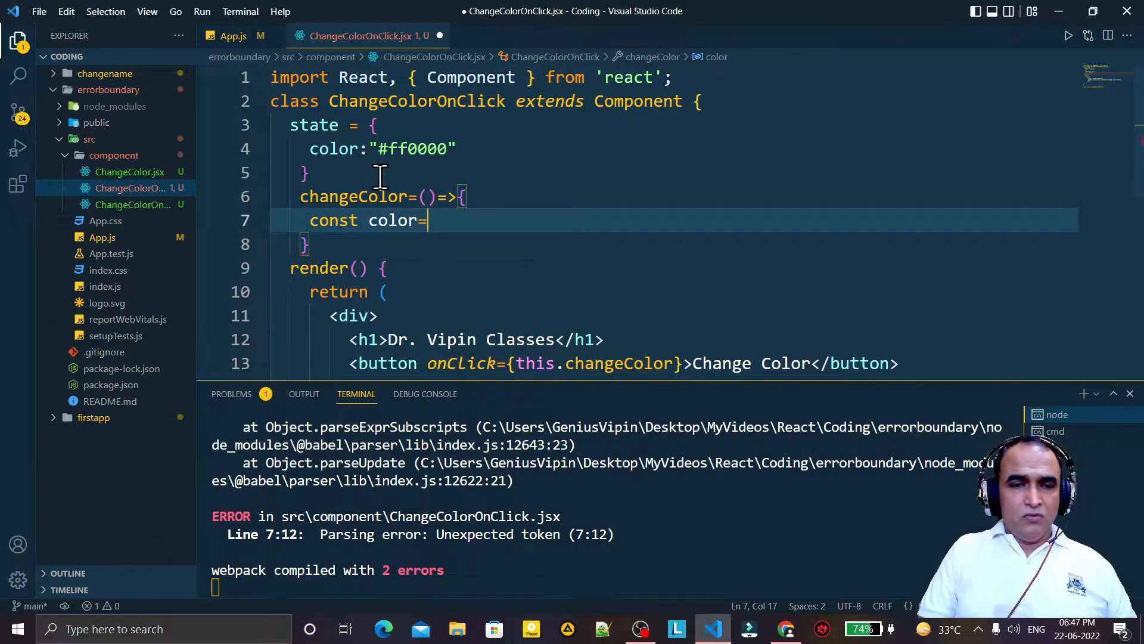
pyautogui.write('""')
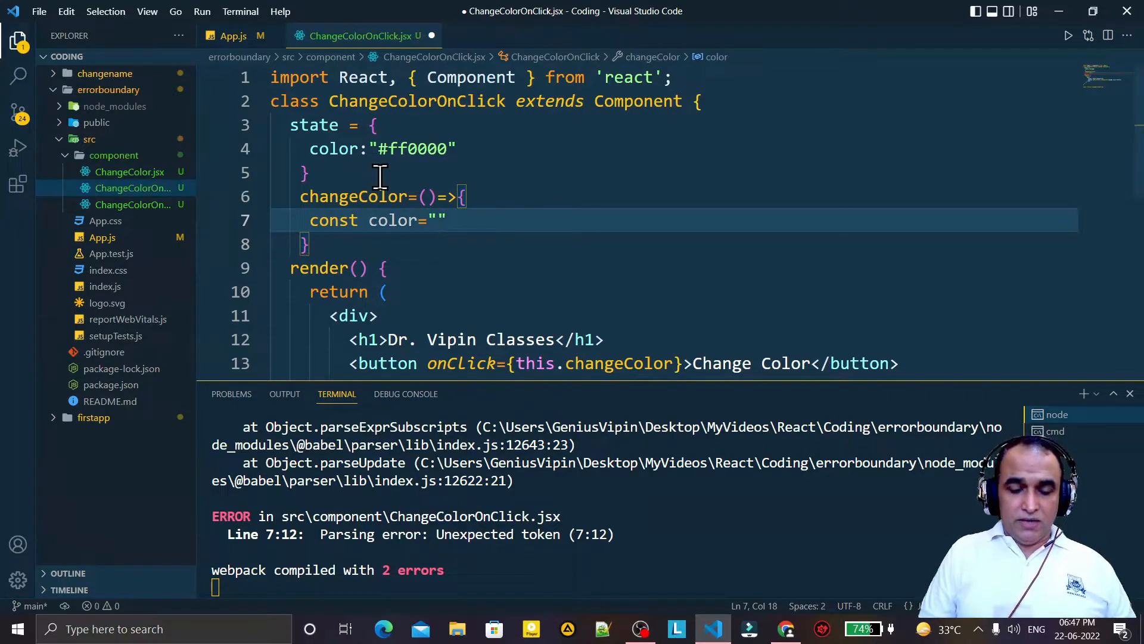
pyautogui.write('#')
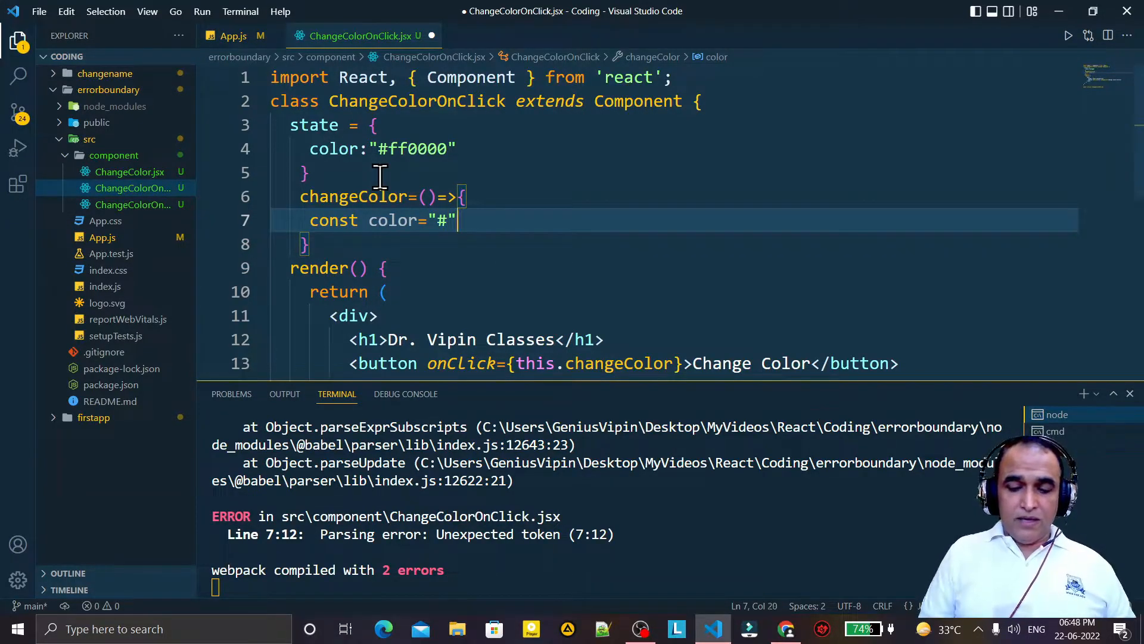
pyautogui.write('+Math.floor')
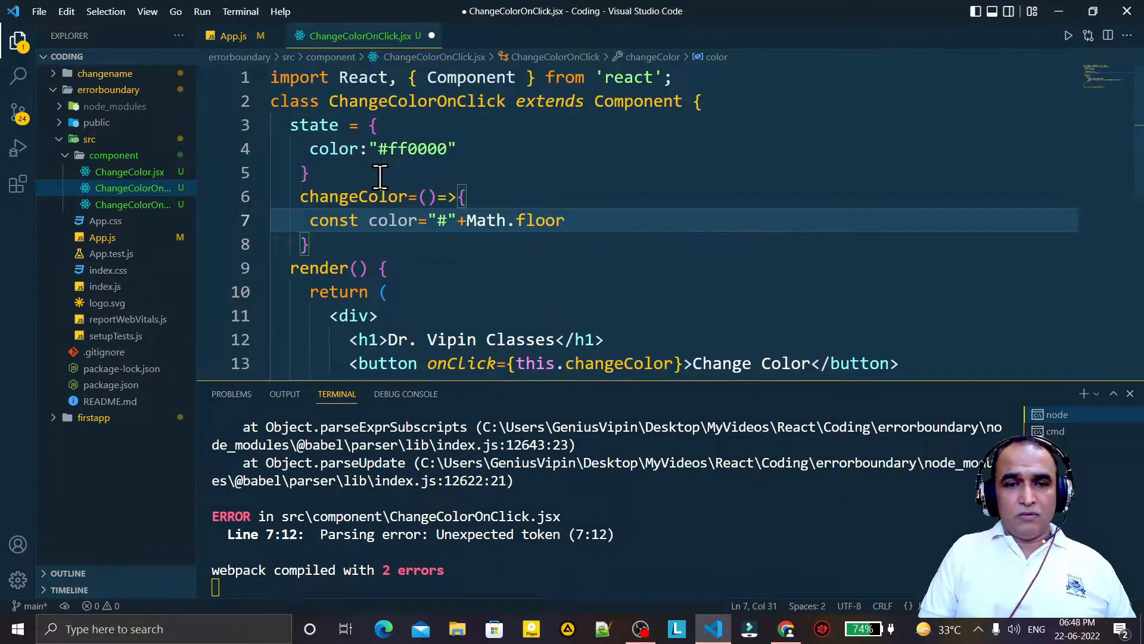
# Step: Complete the random hex with Math.floor(Math.random()*6177722).toString(16) and save
pyautogui.write('(Mat')
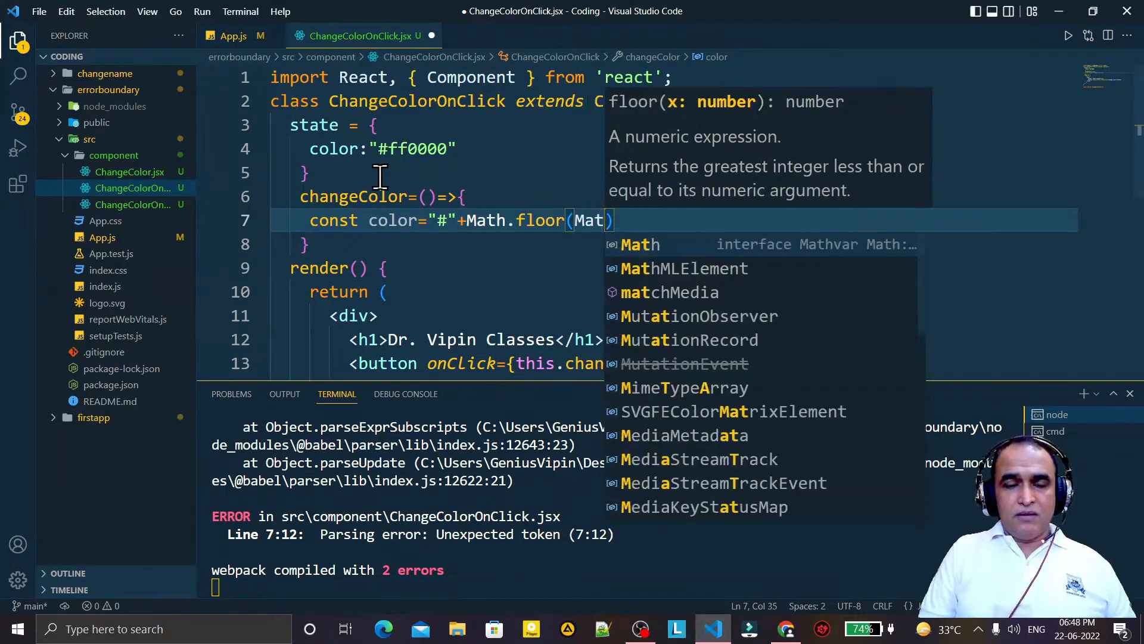
pyautogui.write('h.')
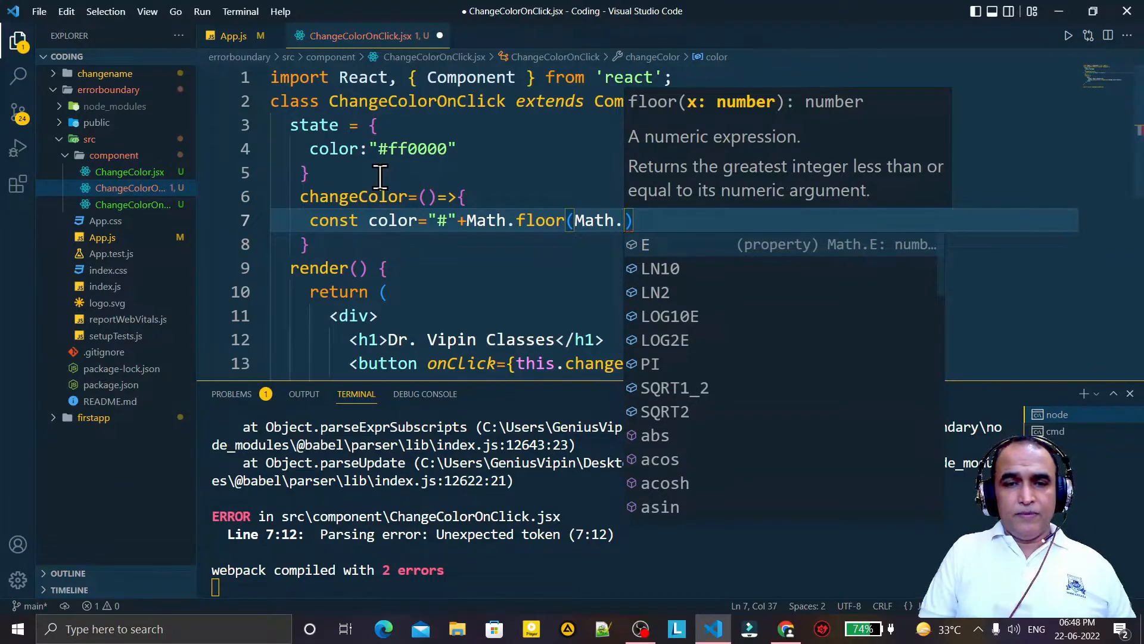
pyautogui.write('random')
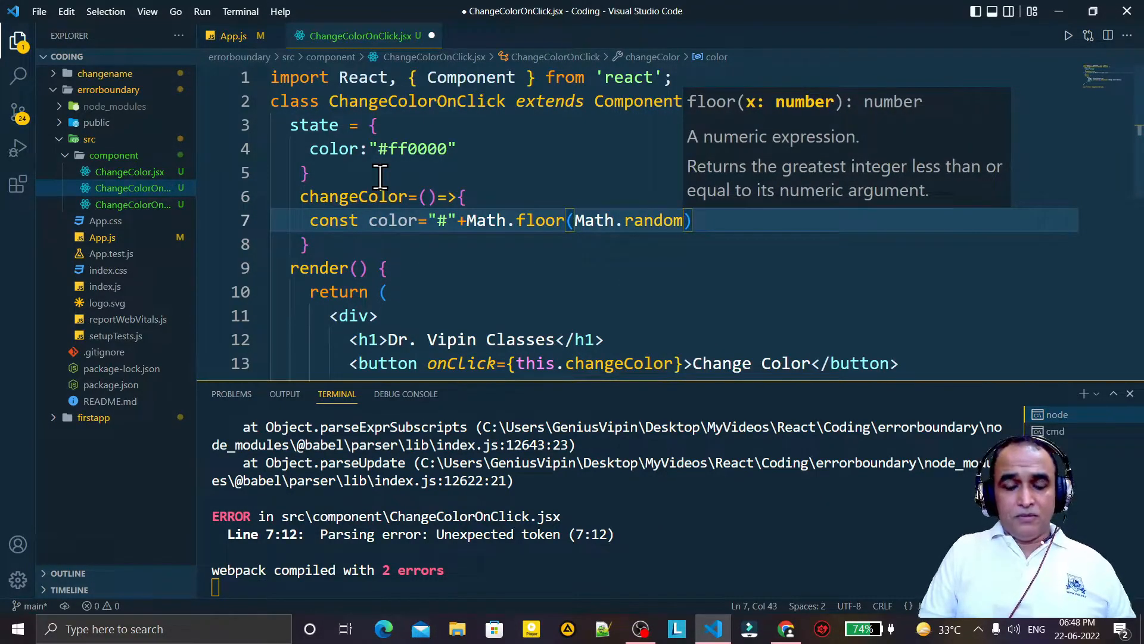
pyautogui.write('()*')
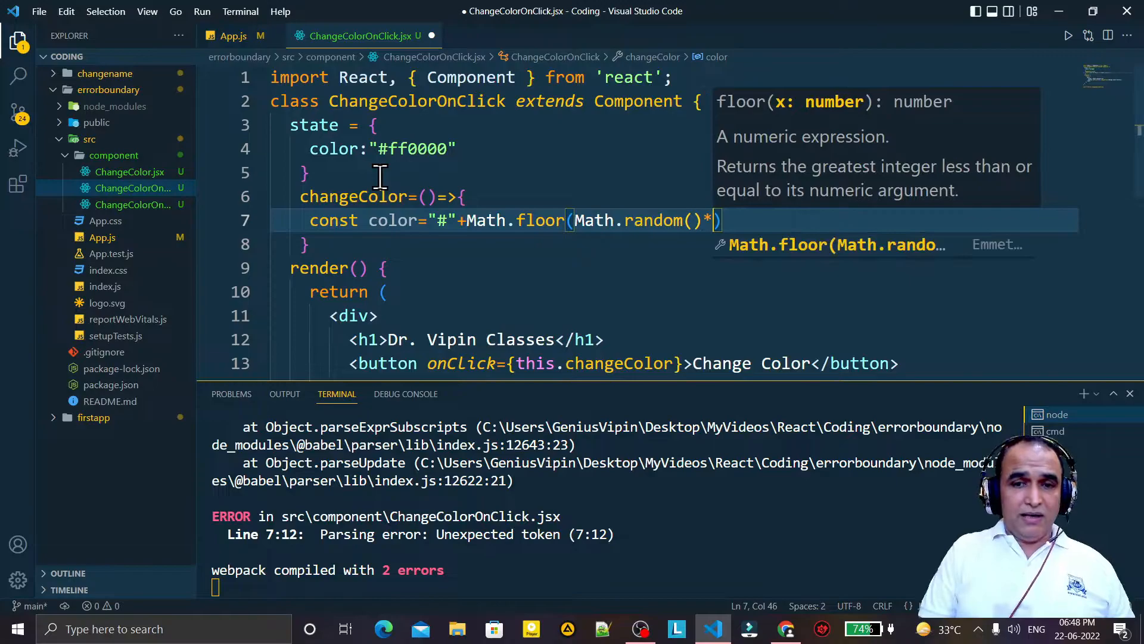
pyautogui.write('1')
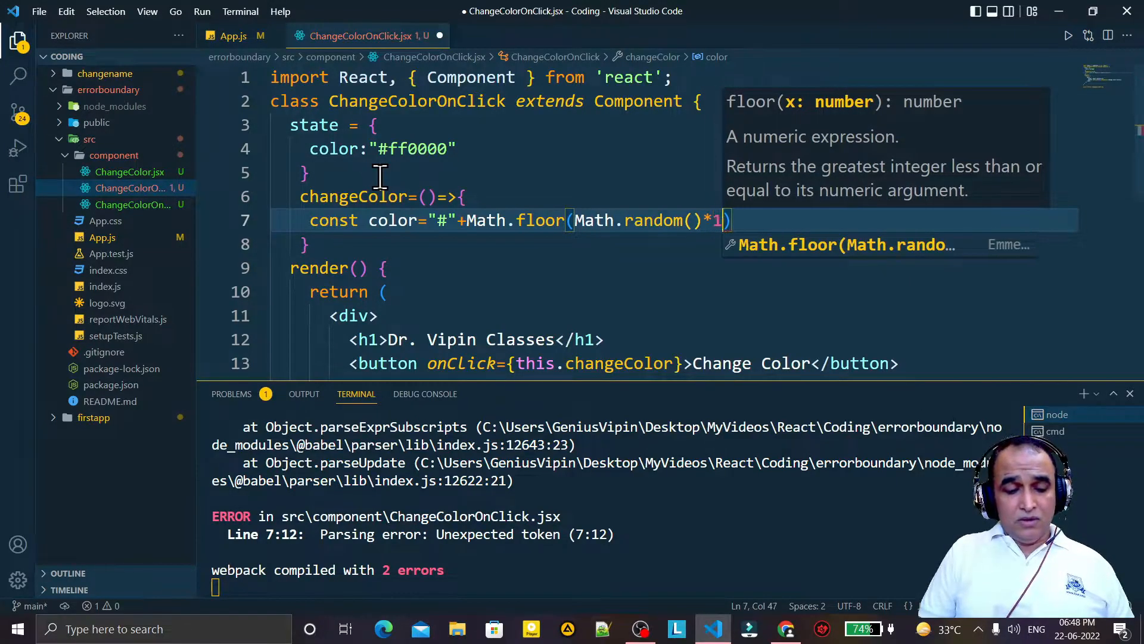
pyautogui.write('6')
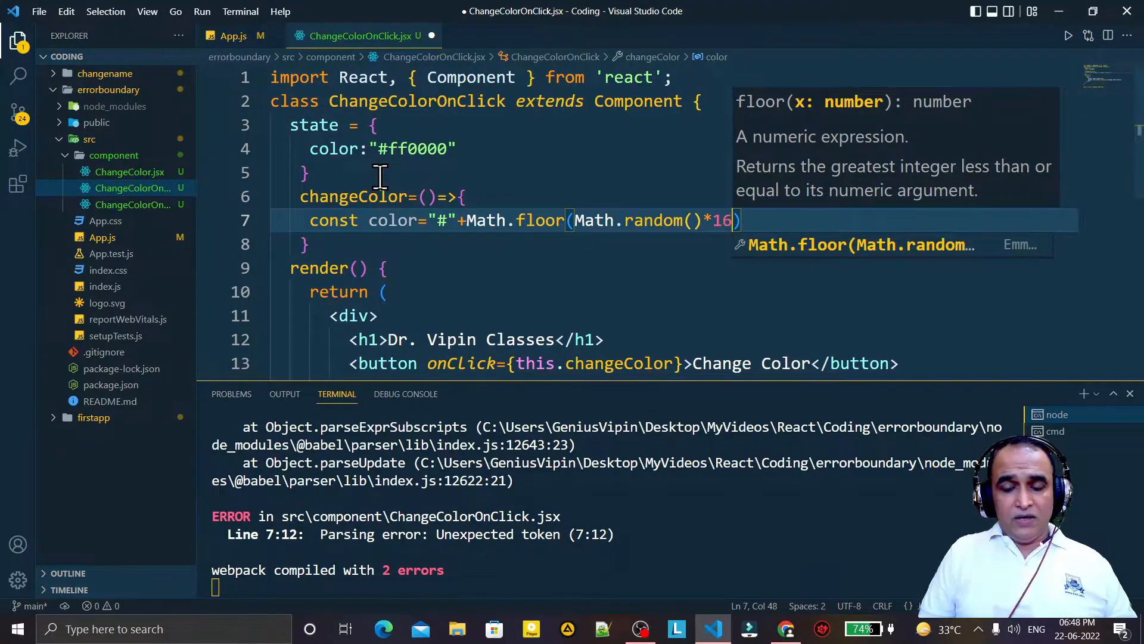
pyautogui.press('Backspace')
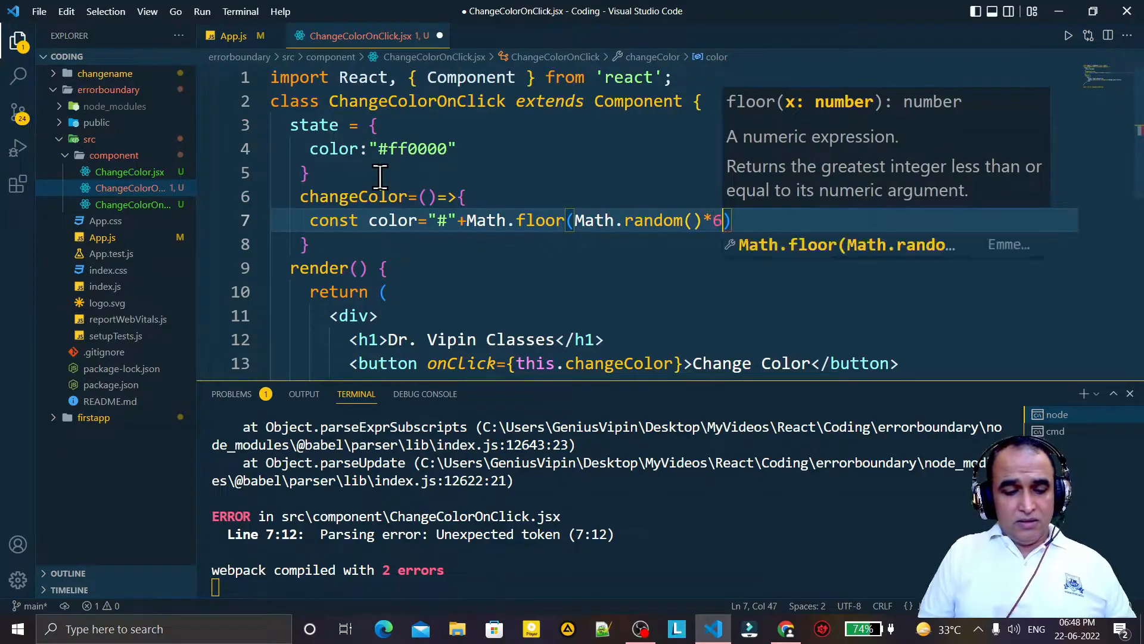
pyautogui.write('777')
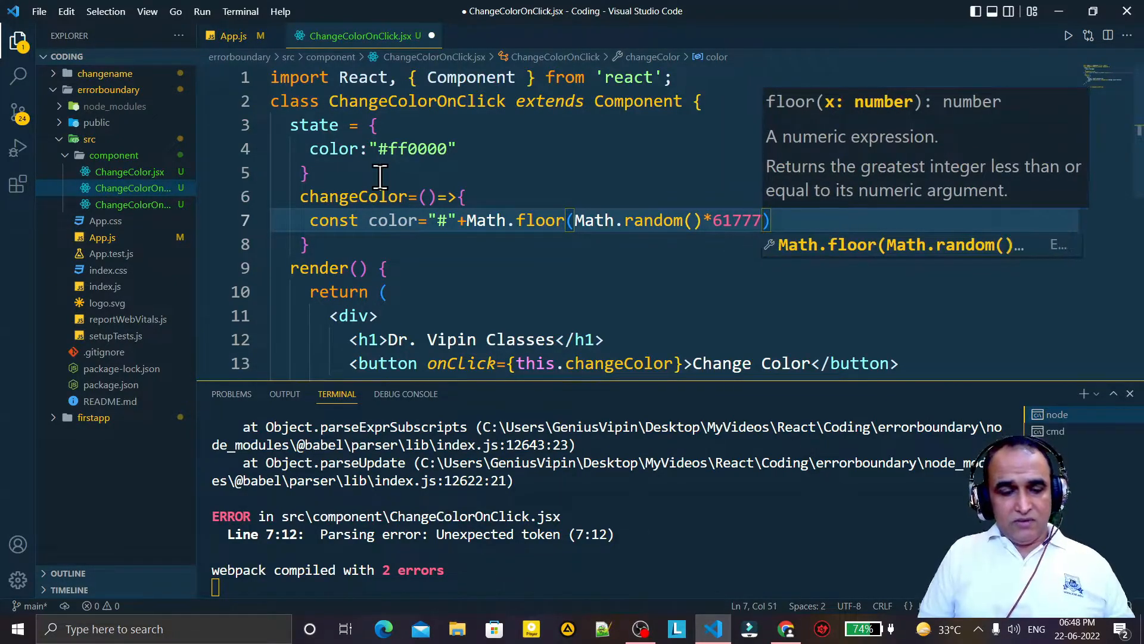
pyautogui.write('22')
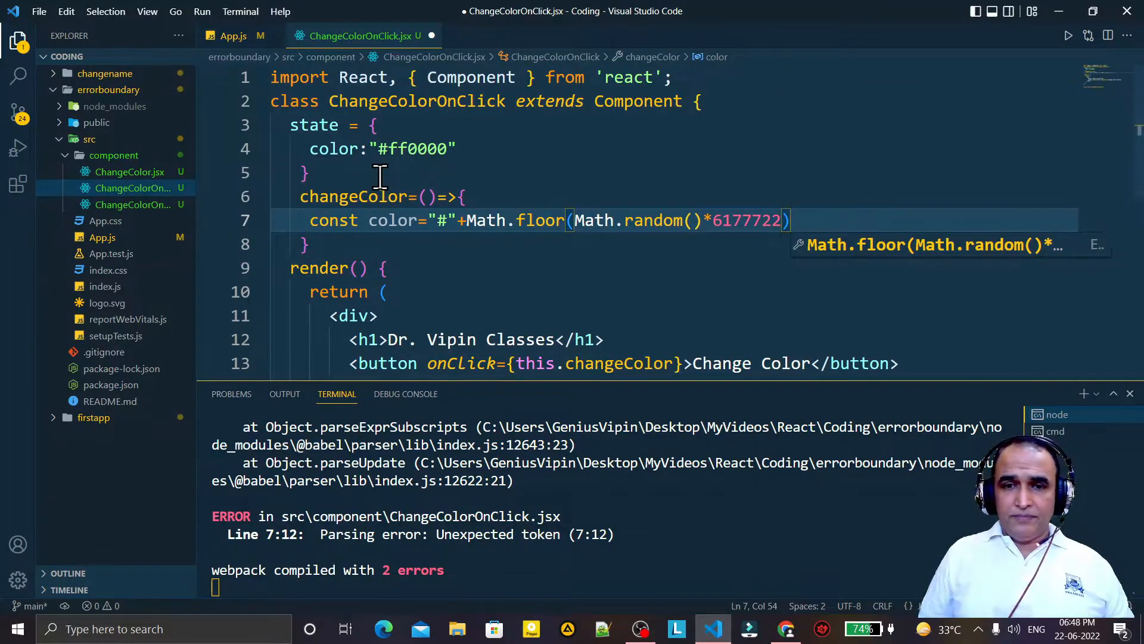
pyautogui.write('.to')
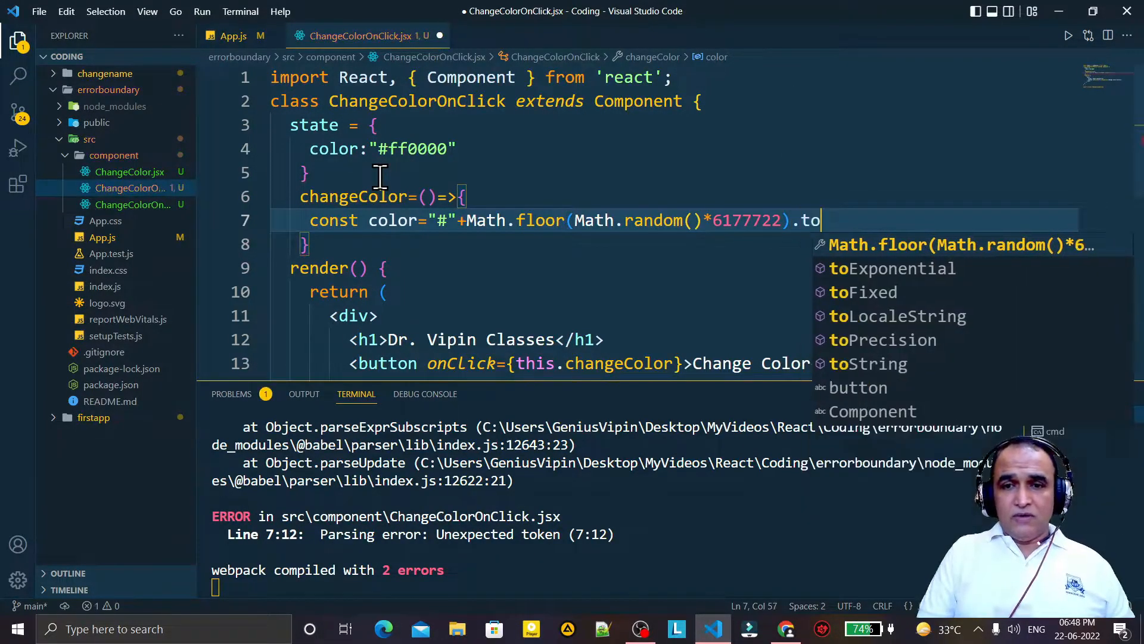
pyautogui.write('String')
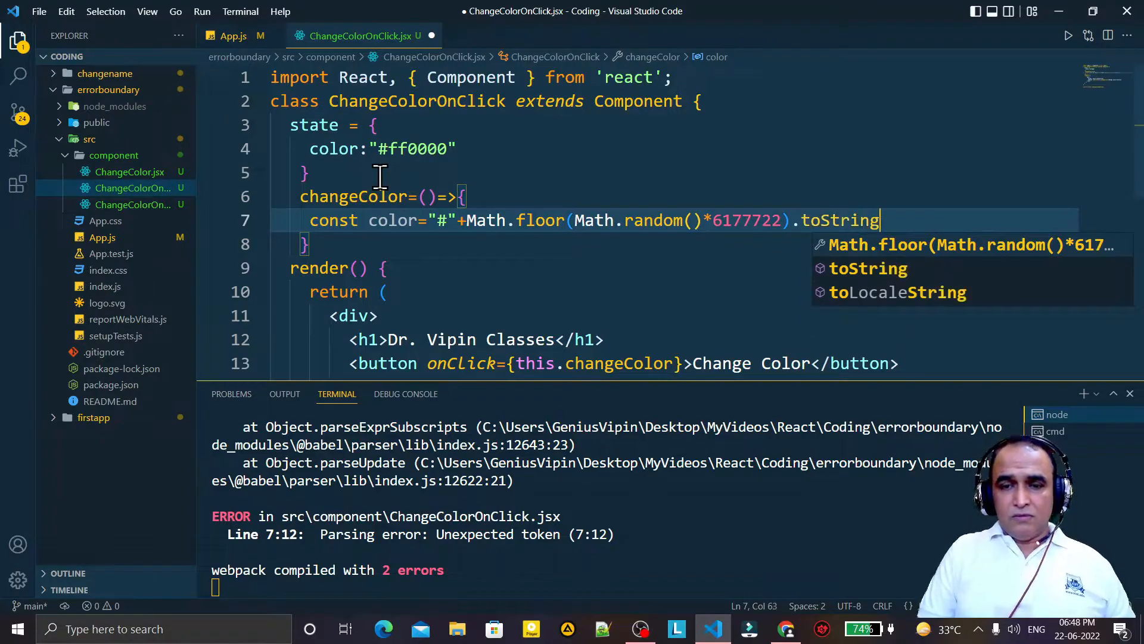
pyautogui.write('(16)')
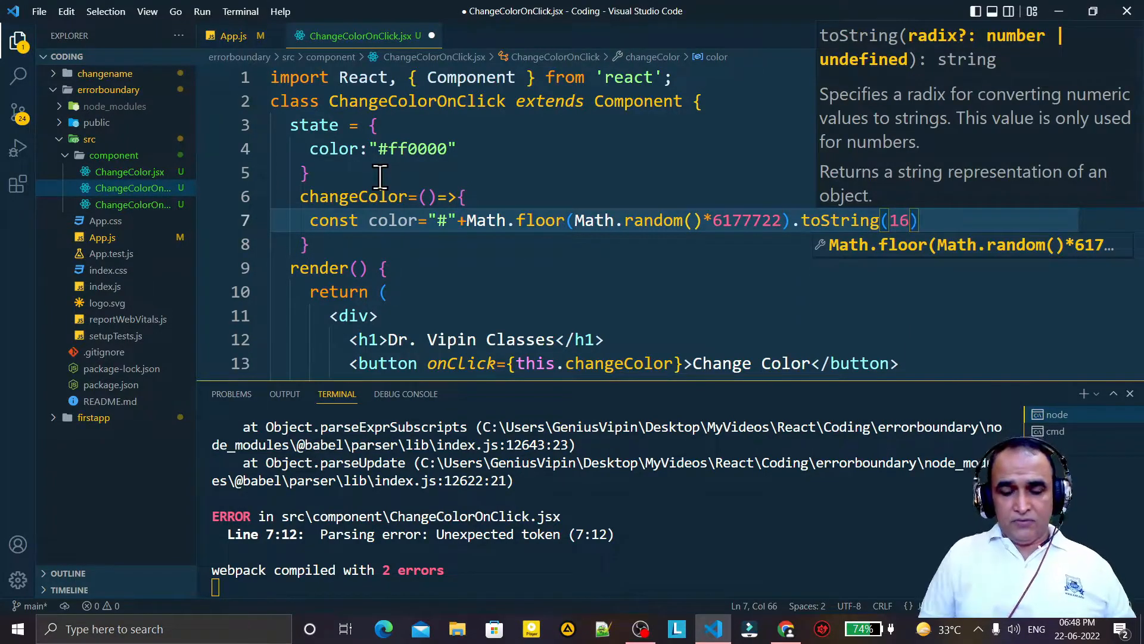
pyautogui.press('ctrl+s')
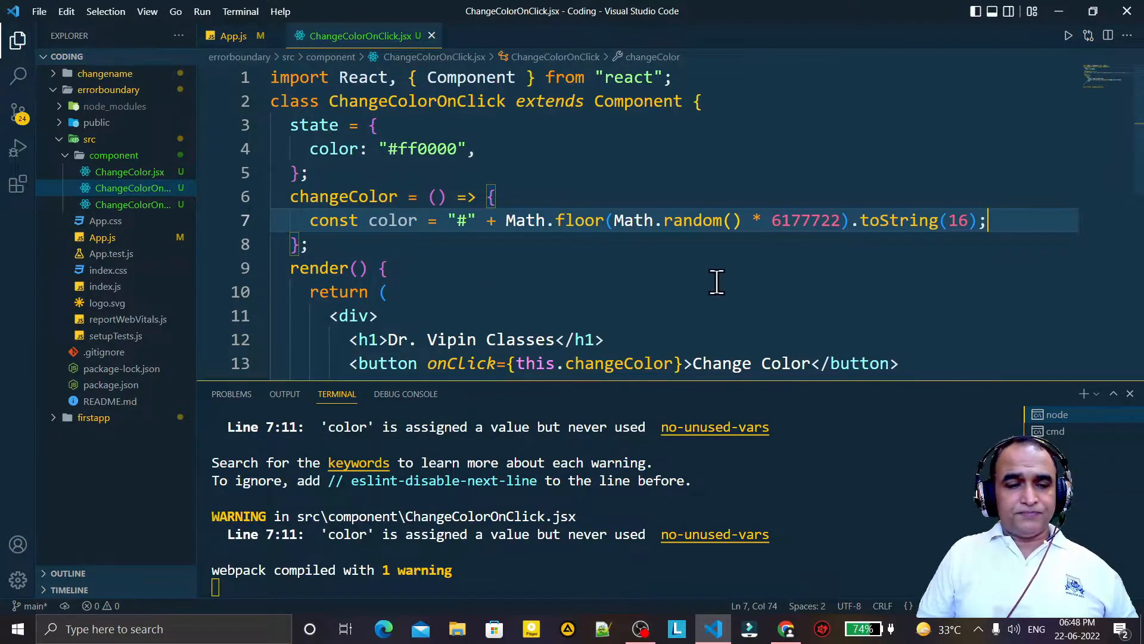
pyautogui.moveTo(1070, 176)
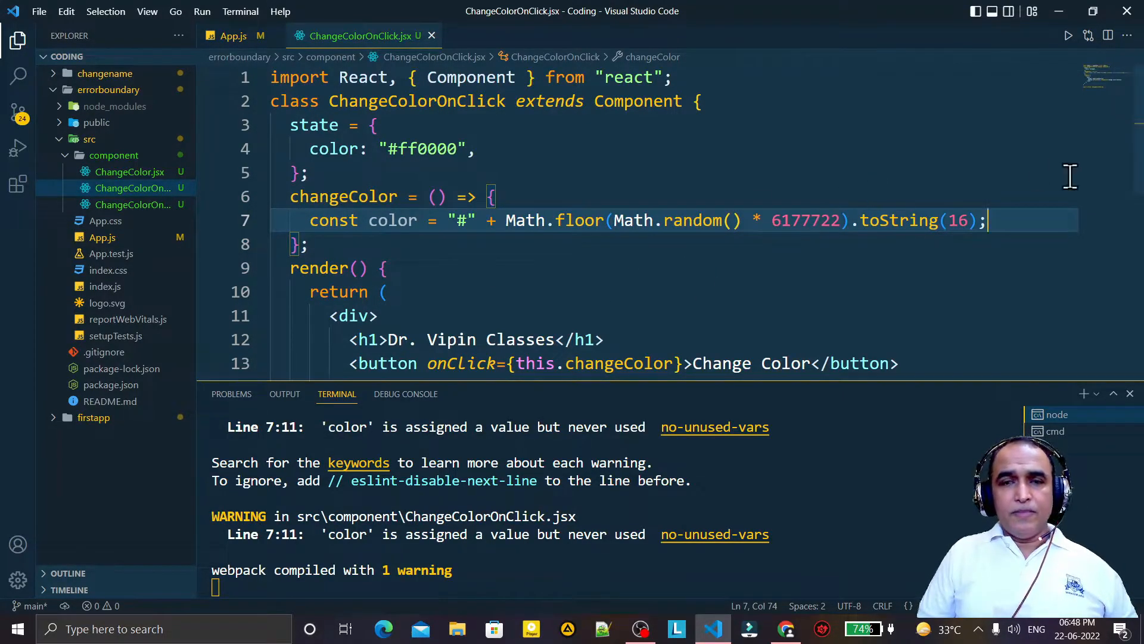
# Step: Give the outer div an inline style={{color: color}}
pyautogui.scroll(-3)
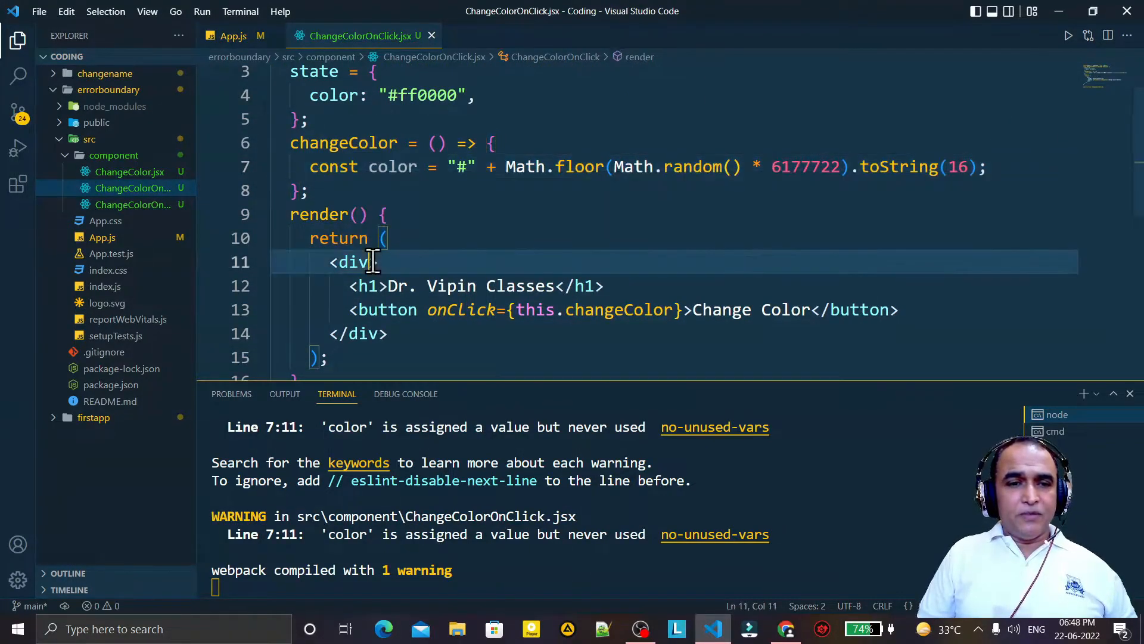
pyautogui.write('s')
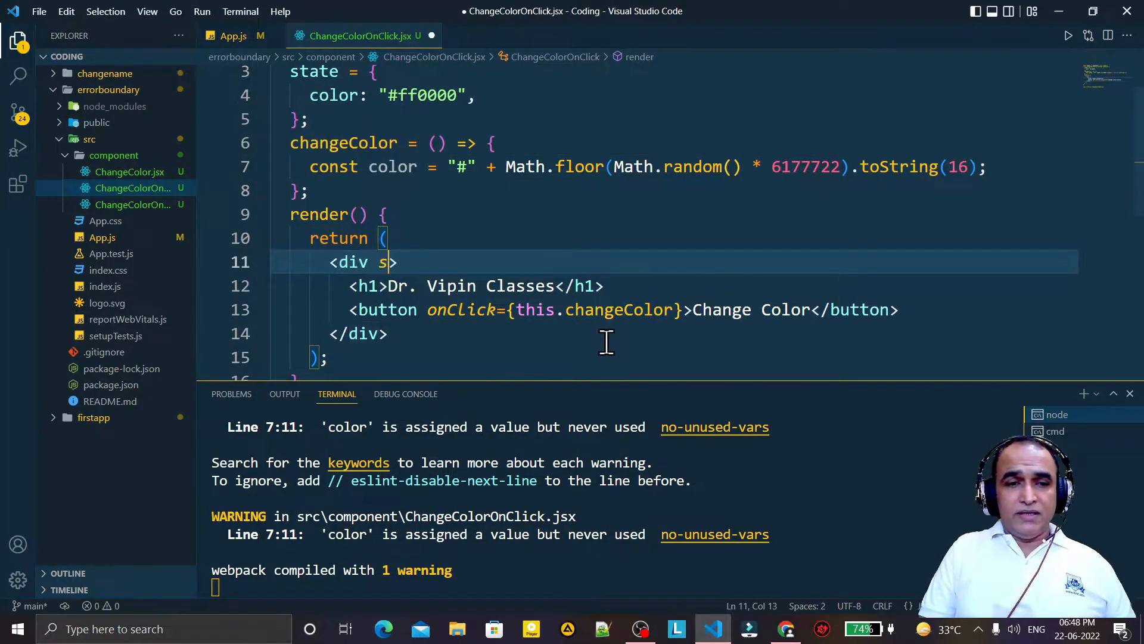
pyautogui.write('tyle={{color:')
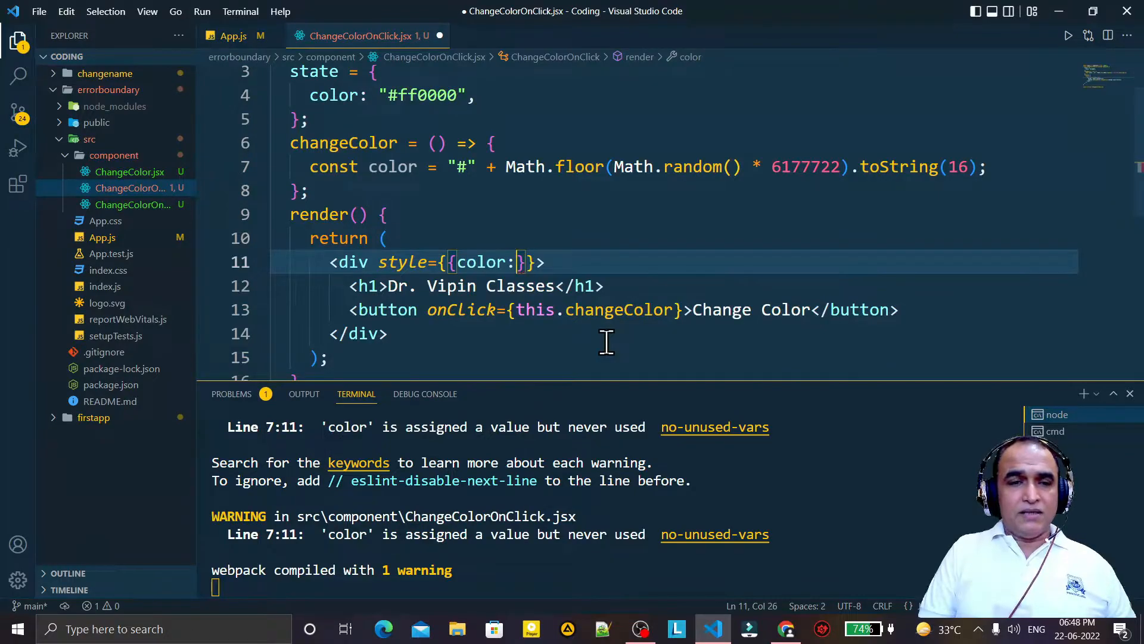
pyautogui.write('this.stat')
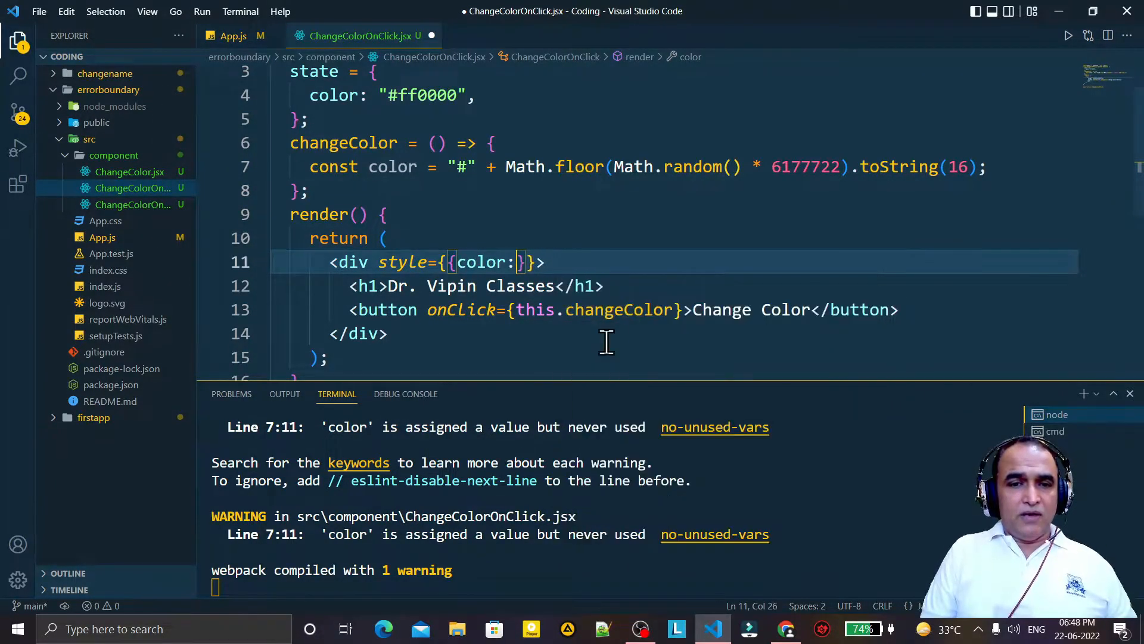
pyautogui.write('clo')
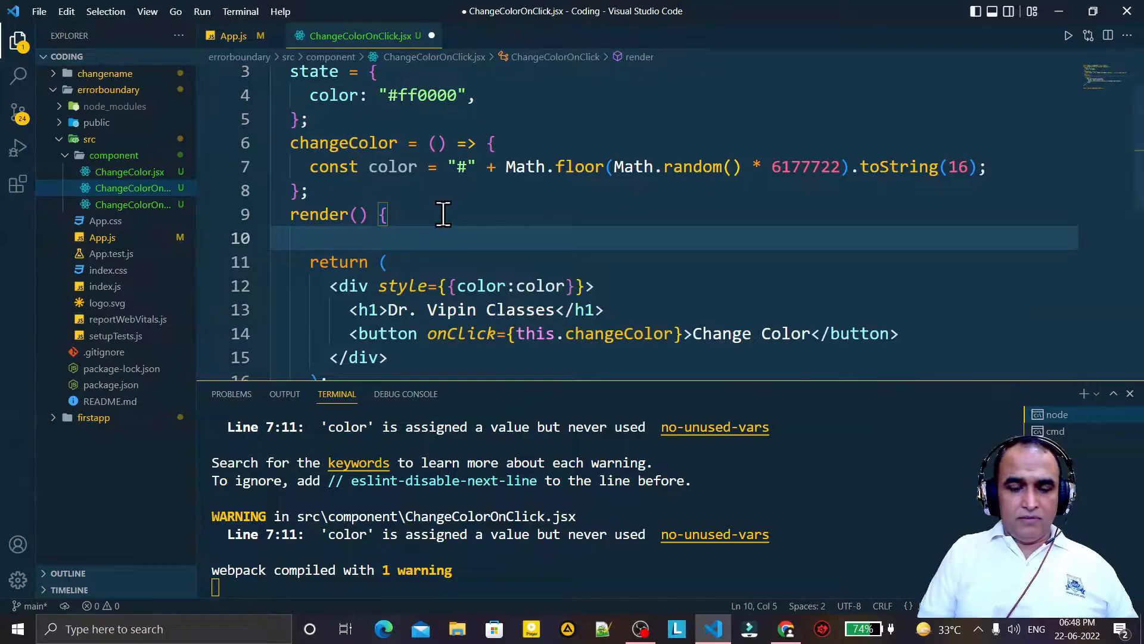
# Step: Declare const color = this.state.color at the top of render
pyautogui.write('const color')
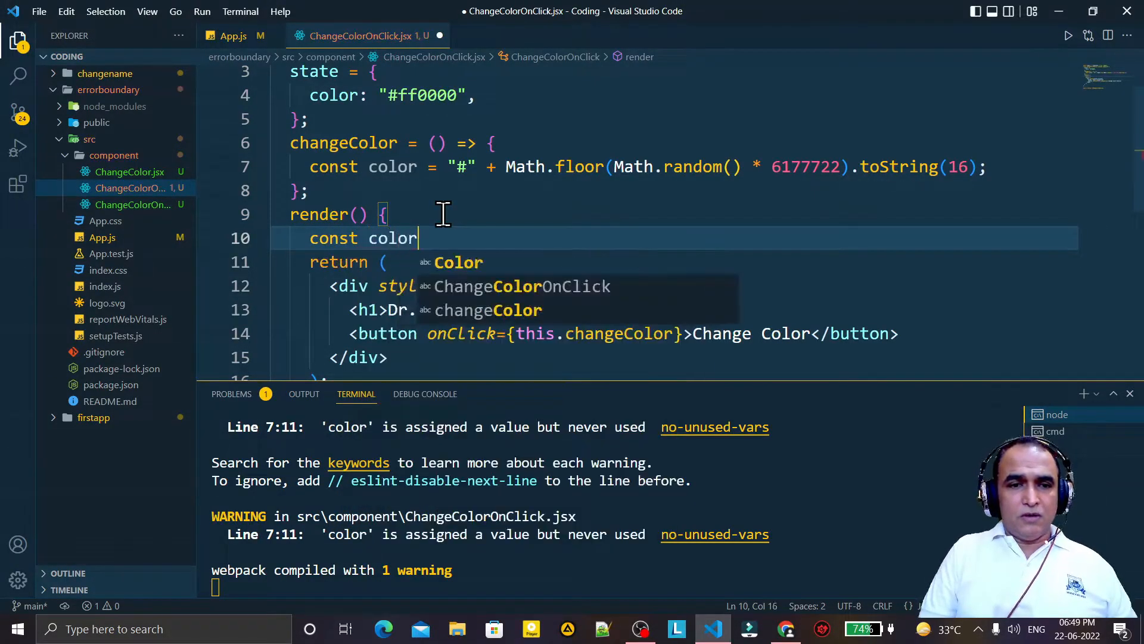
pyautogui.write('=this.')
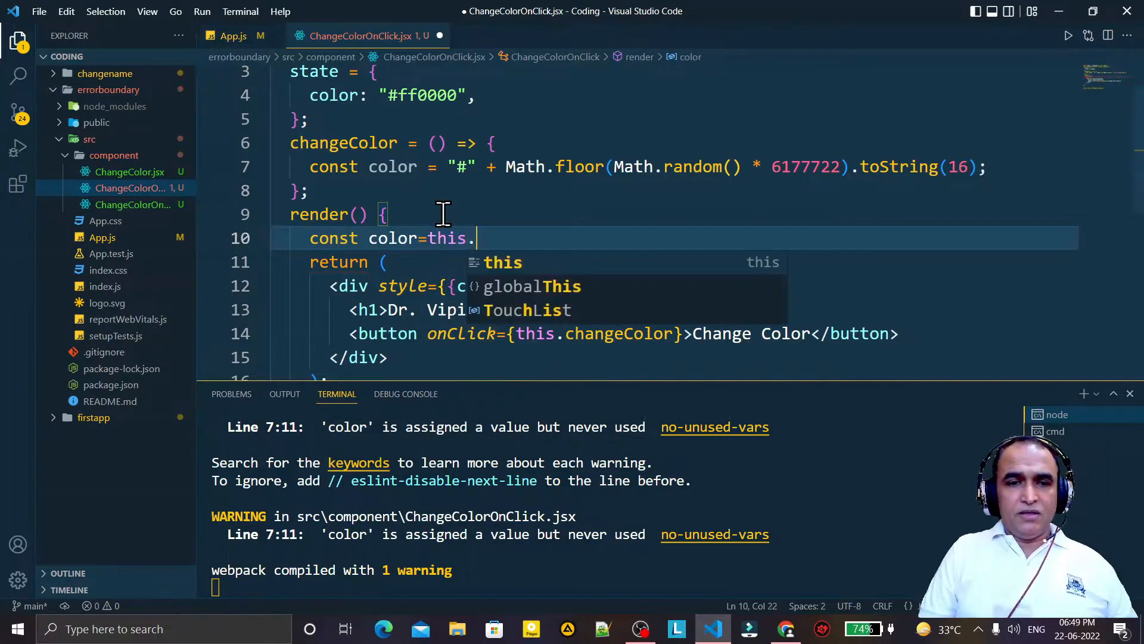
pyautogui.write('state.color')
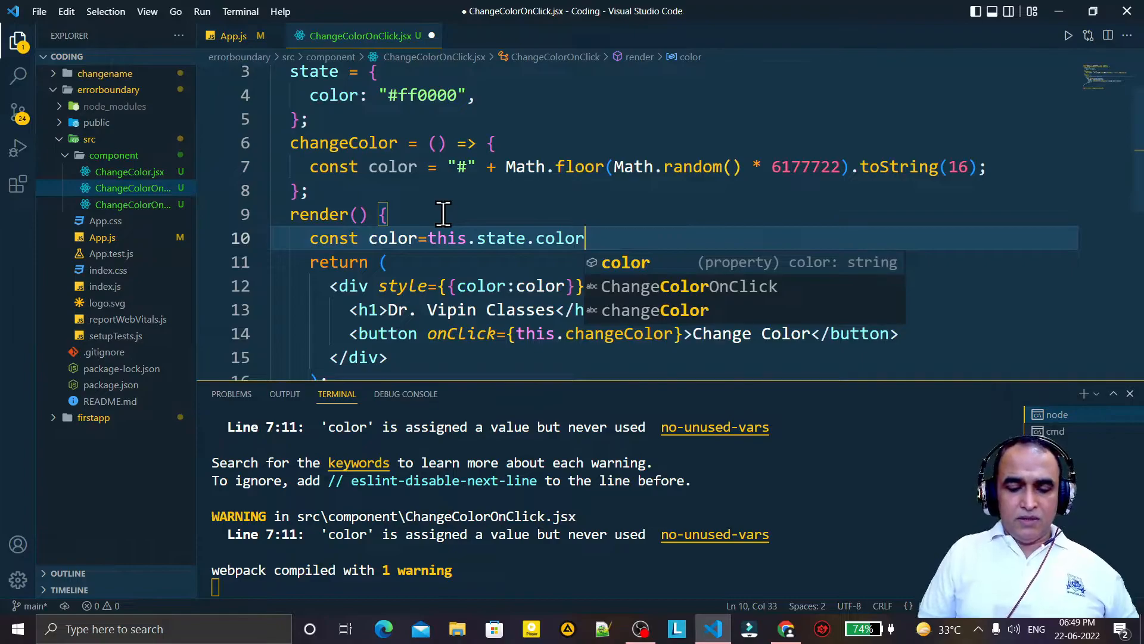
pyautogui.click(551, 285)
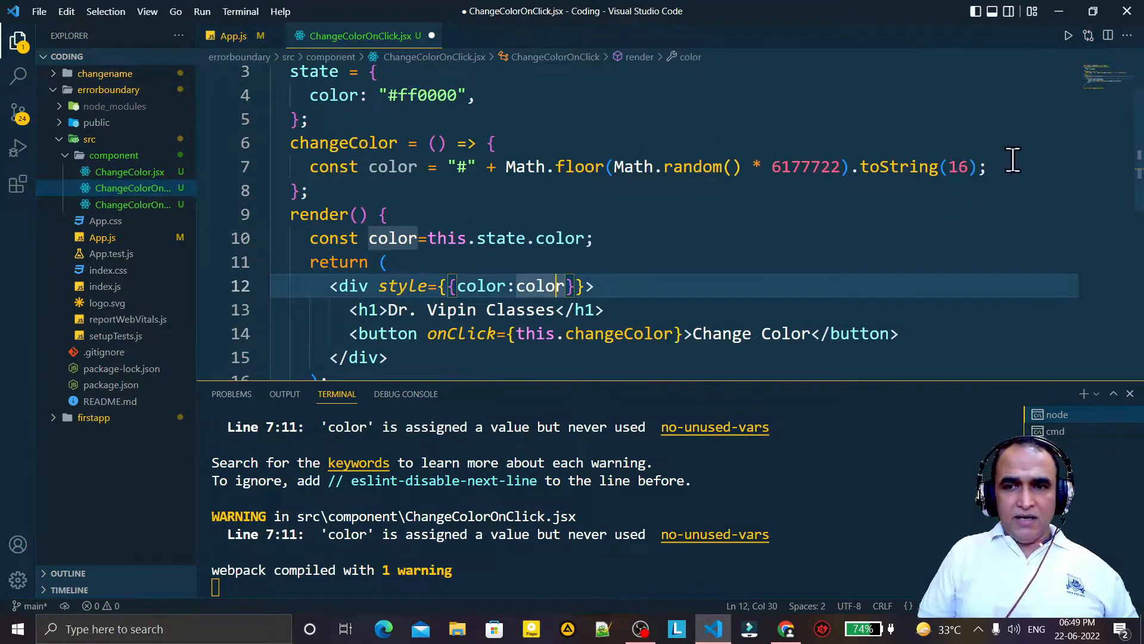
# Step: Call this.setState({color: color}) inside changeColor and save so webpack recompiles
pyautogui.press('Enter')
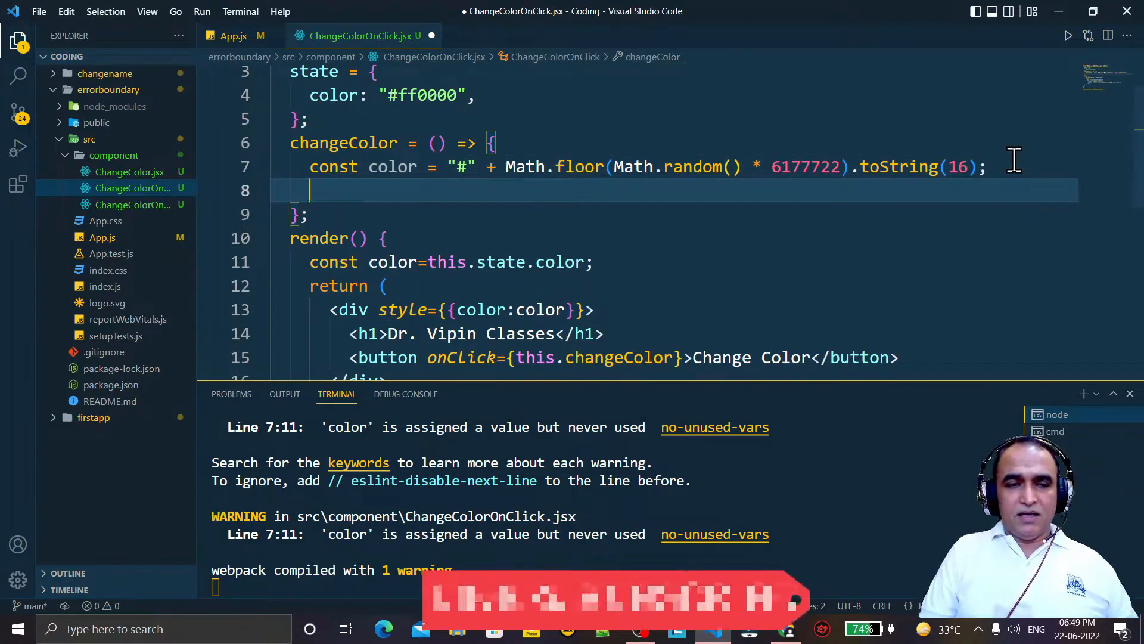
pyautogui.write('this.setState')
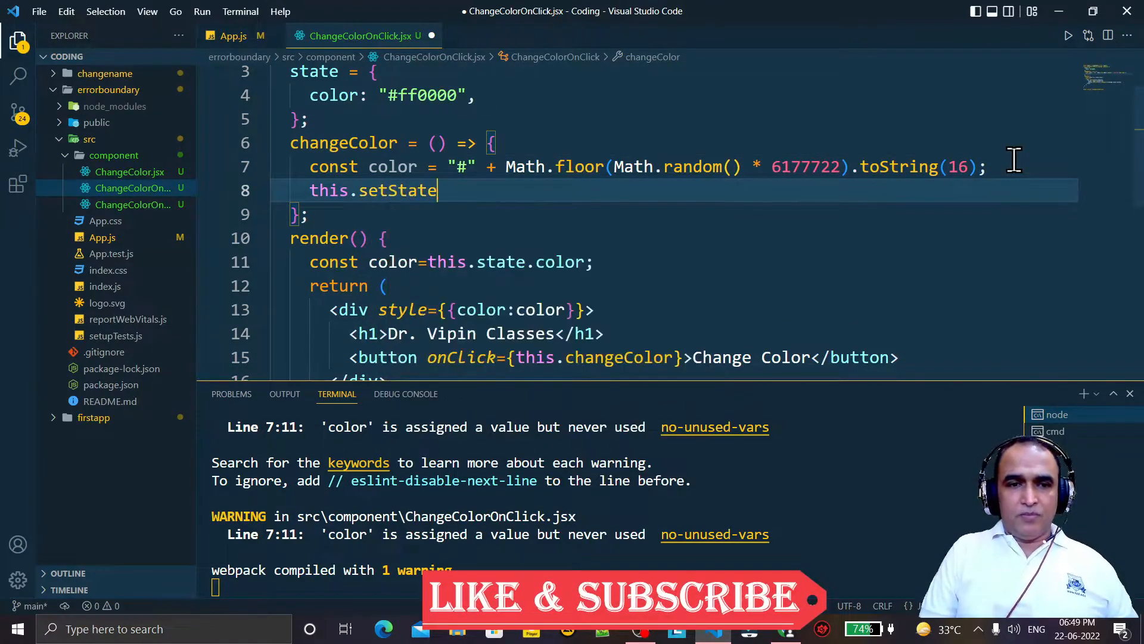
pyautogui.write('()')
pyautogui.write('color')
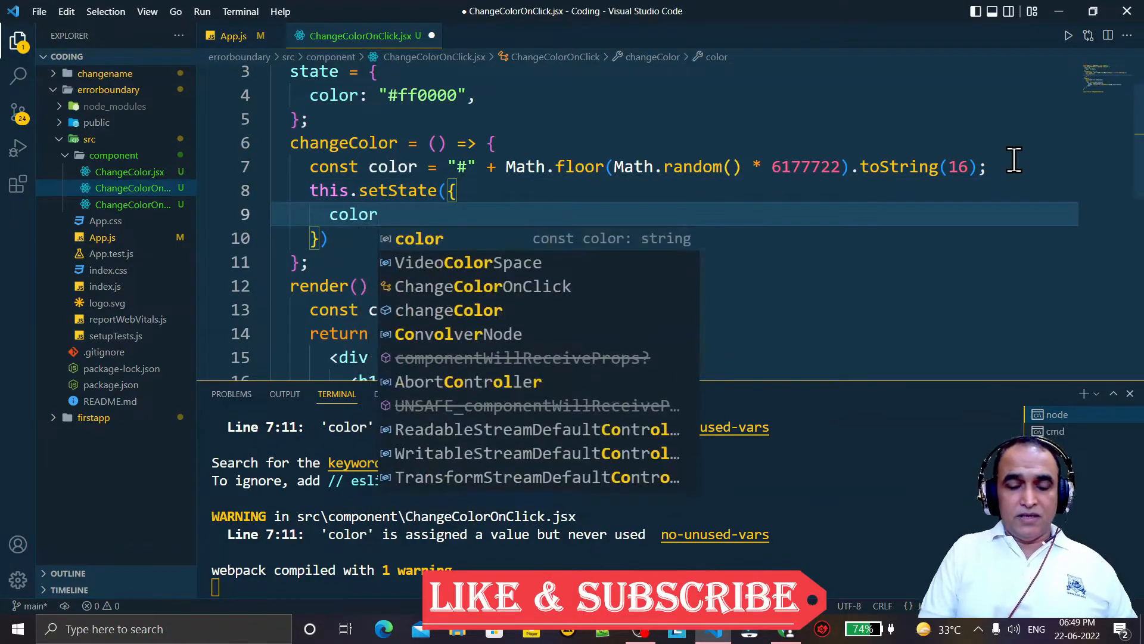
pyautogui.write(':color,')
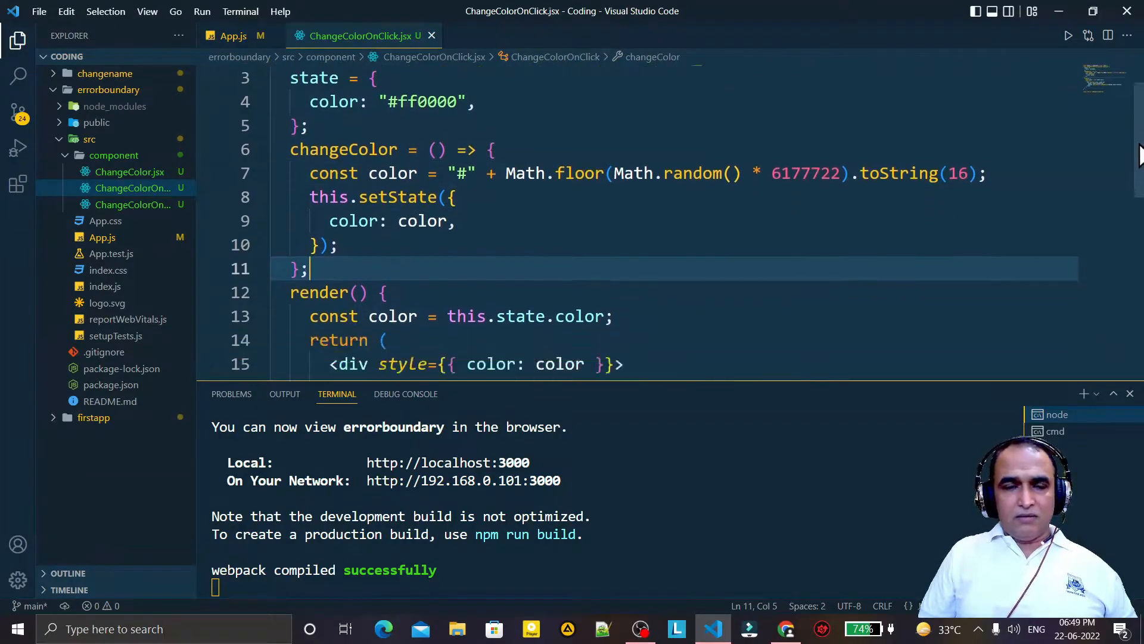
pyautogui.scroll(-3)
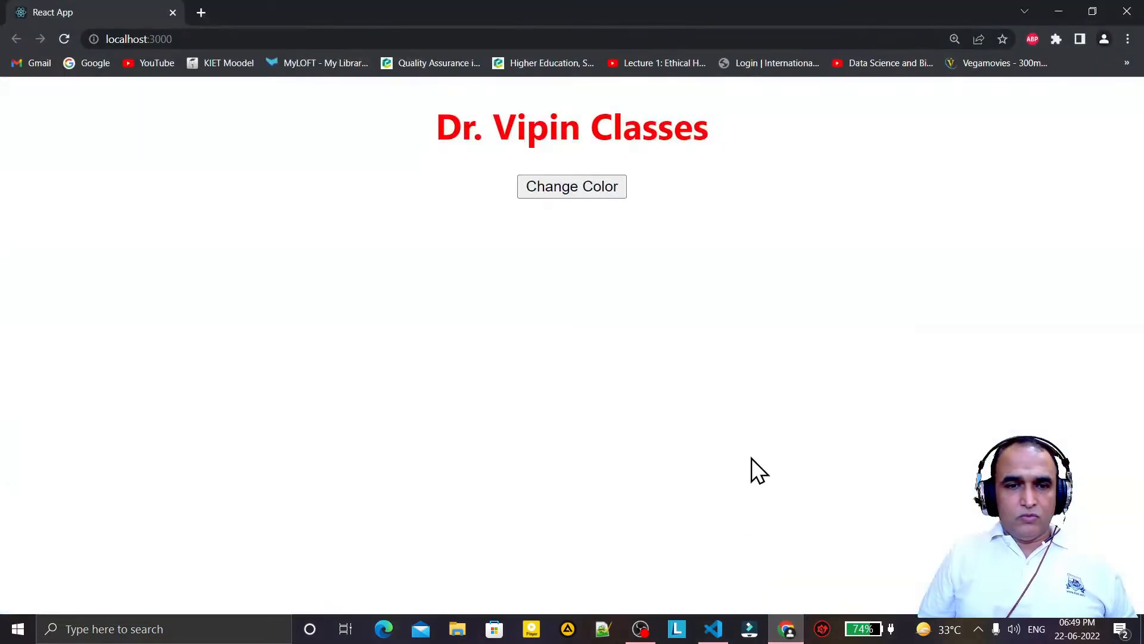
pyautogui.moveTo(558, 193)
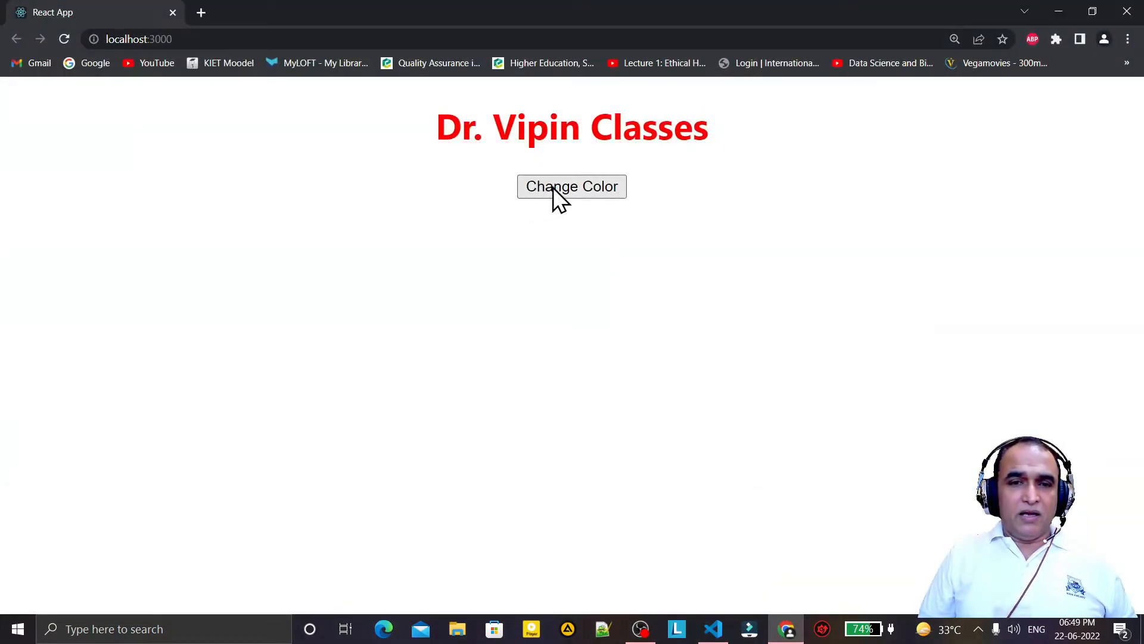
# Step: Click Change Color repeatedly in Chrome to cycle the heading through random colors, then return to VS Code
pyautogui.click(571, 186)
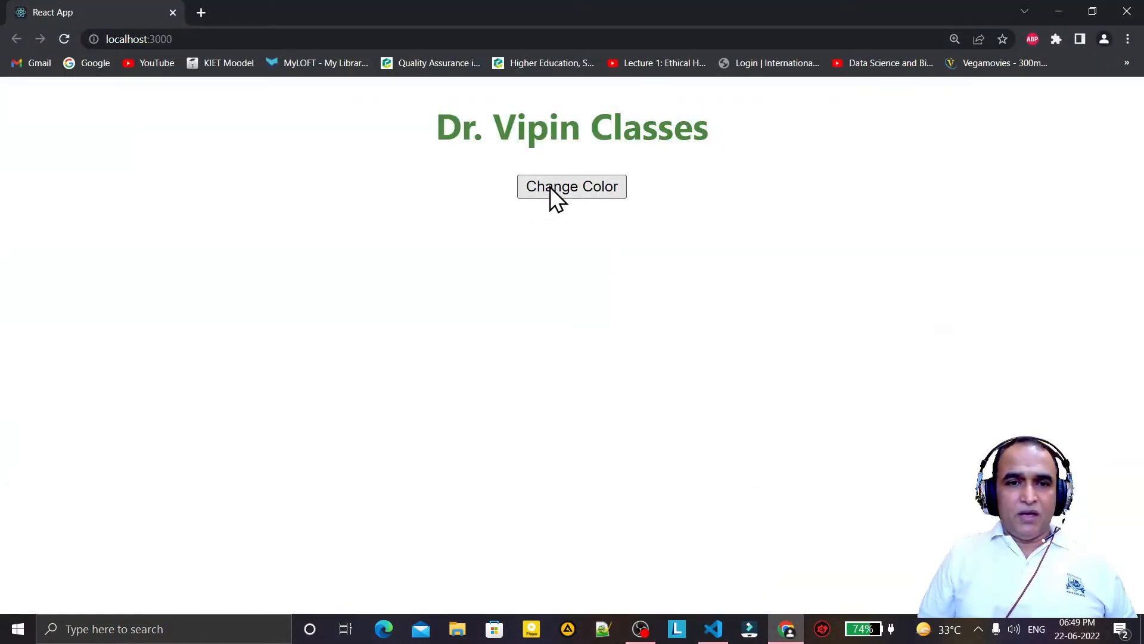
pyautogui.click(571, 186)
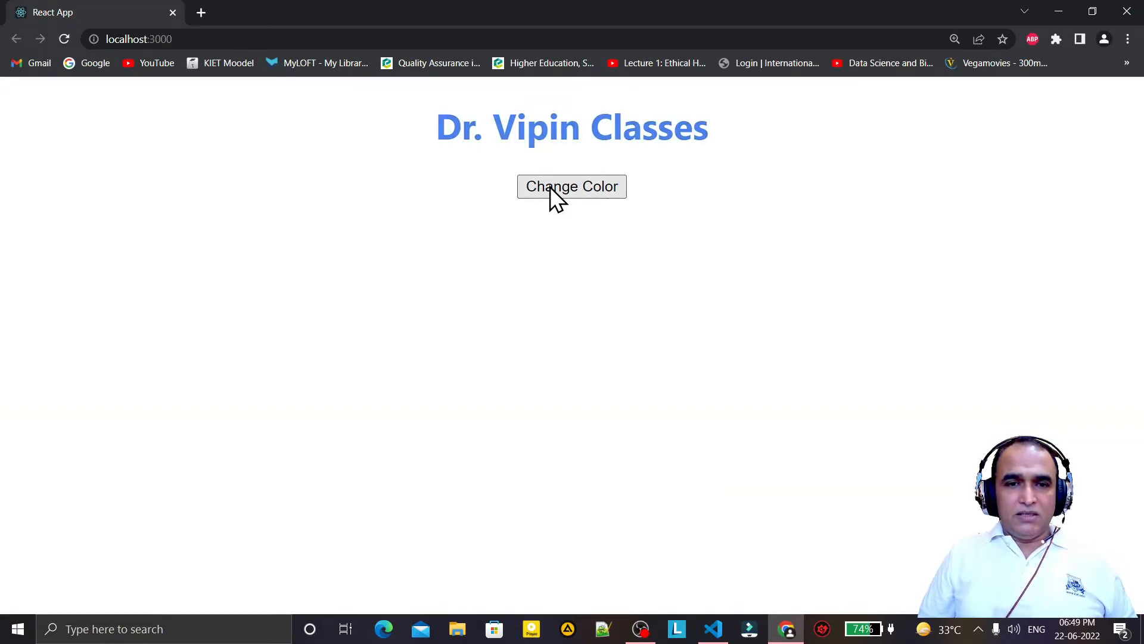
pyautogui.click(571, 186)
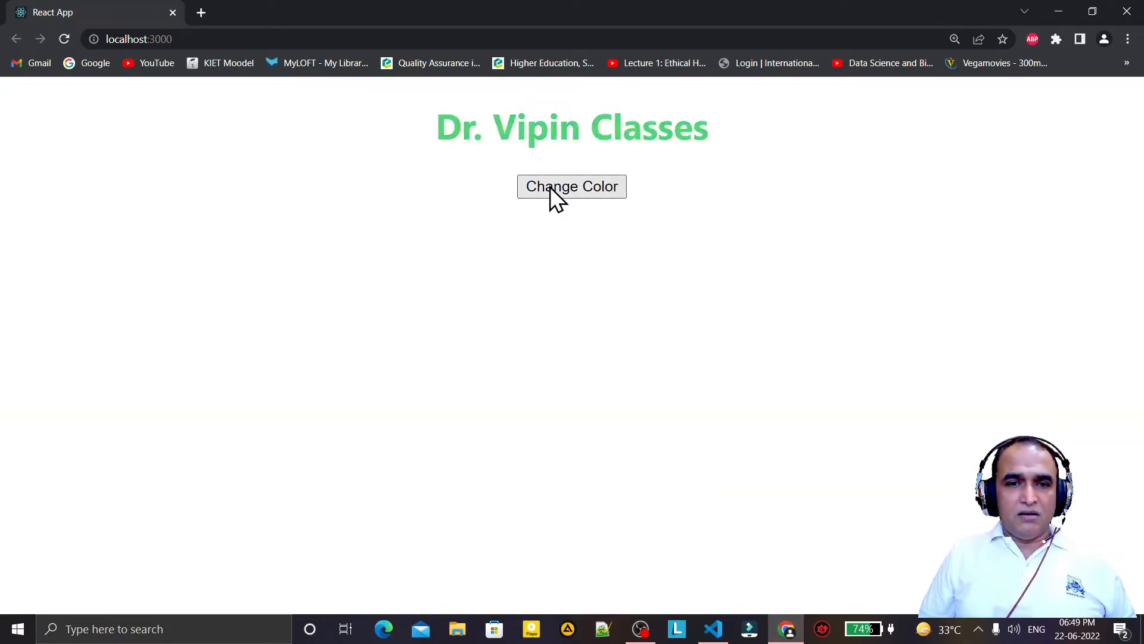
pyautogui.click(571, 186)
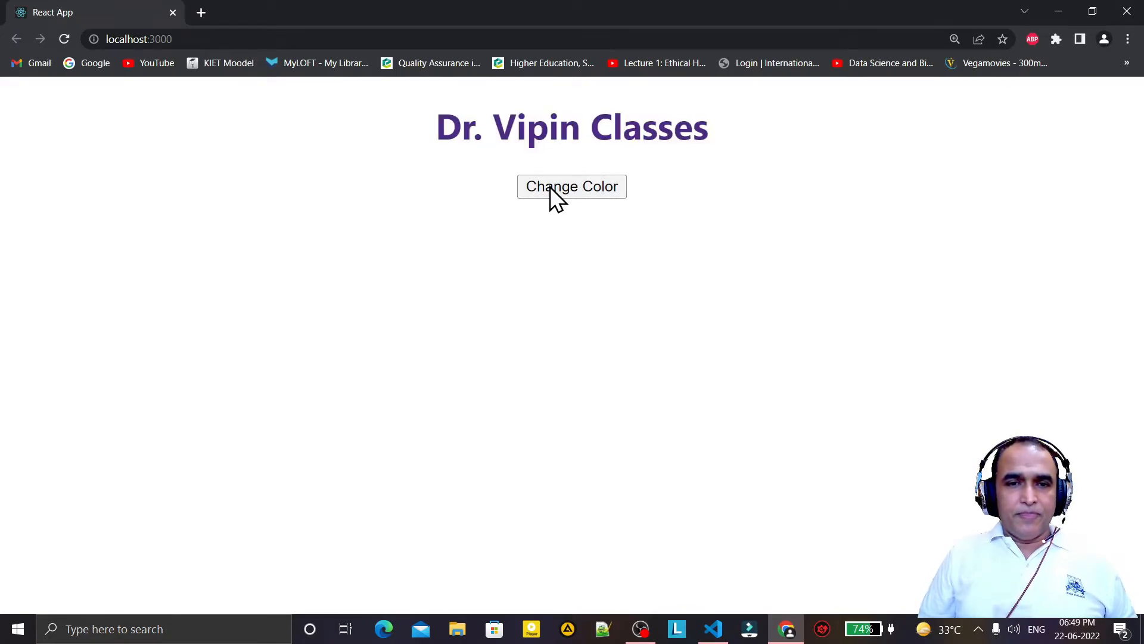
pyautogui.click(571, 186)
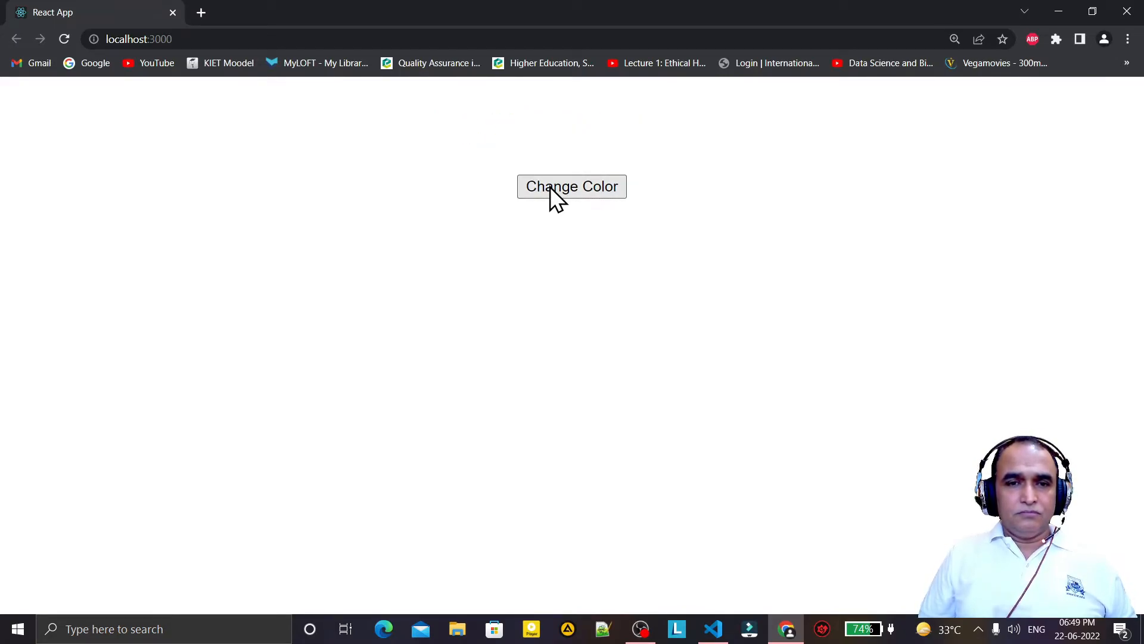
pyautogui.click(571, 185)
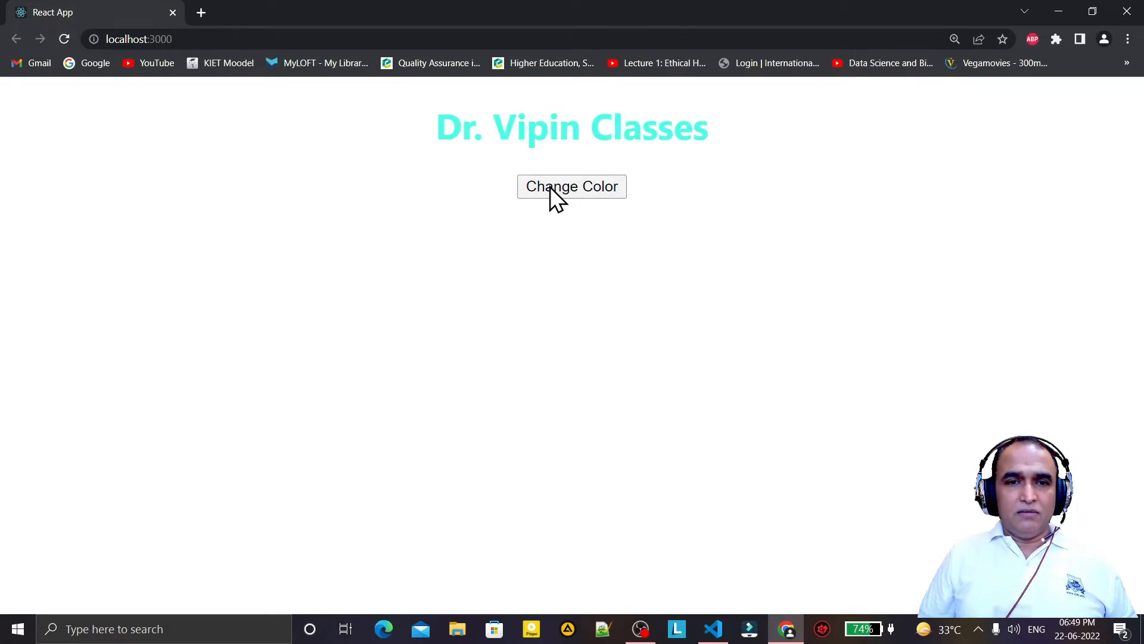
pyautogui.click(570, 186)
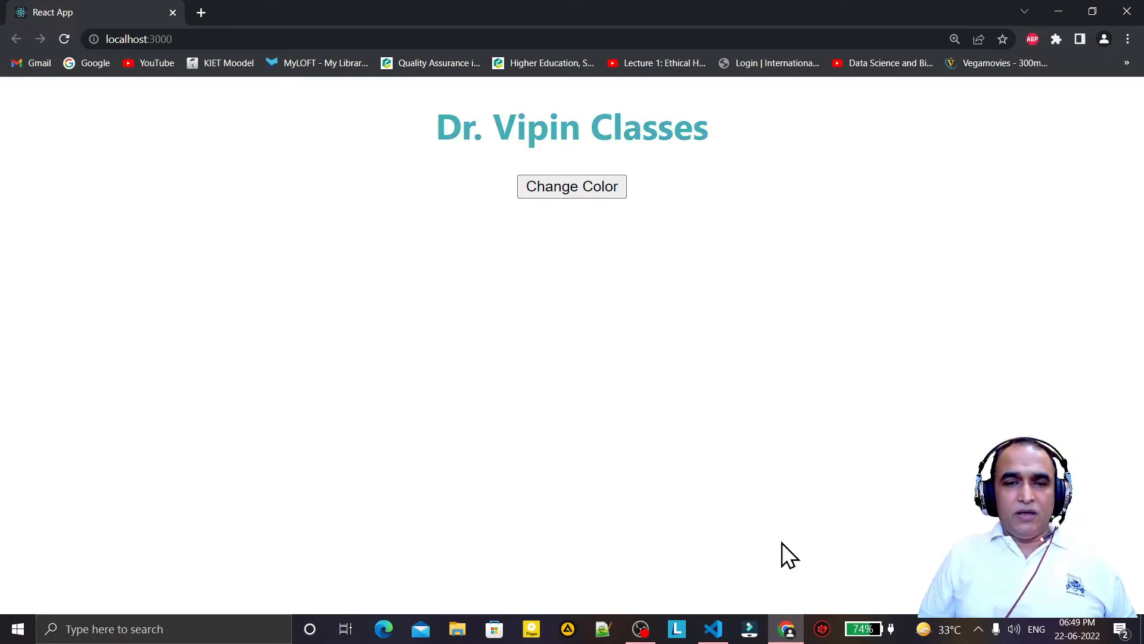
pyautogui.click(712, 628)
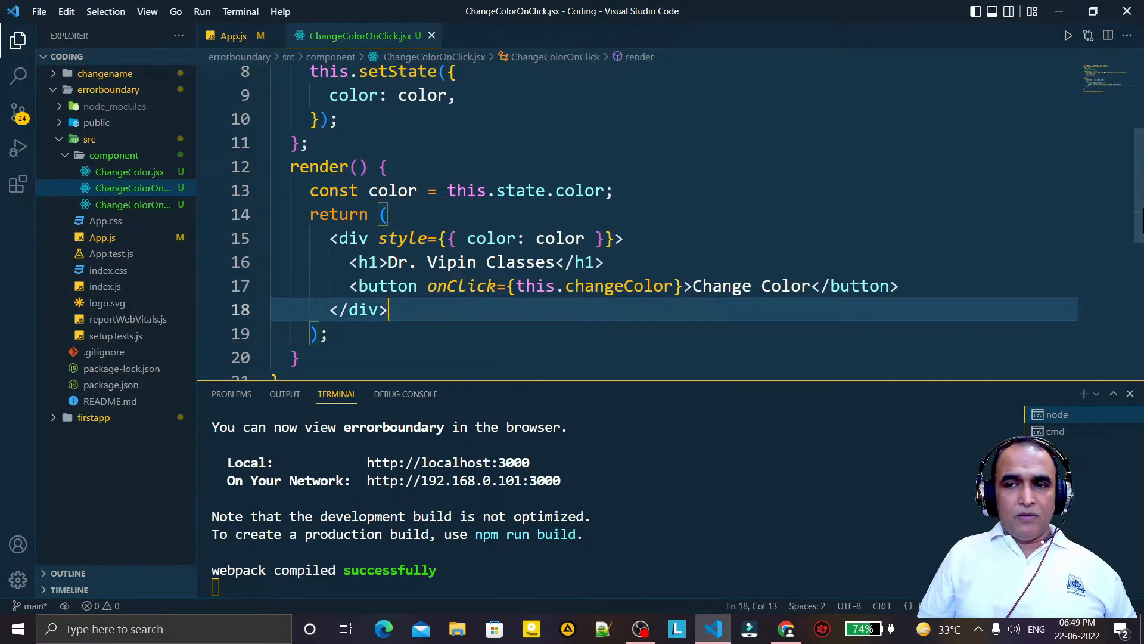
pyautogui.scroll(-3)
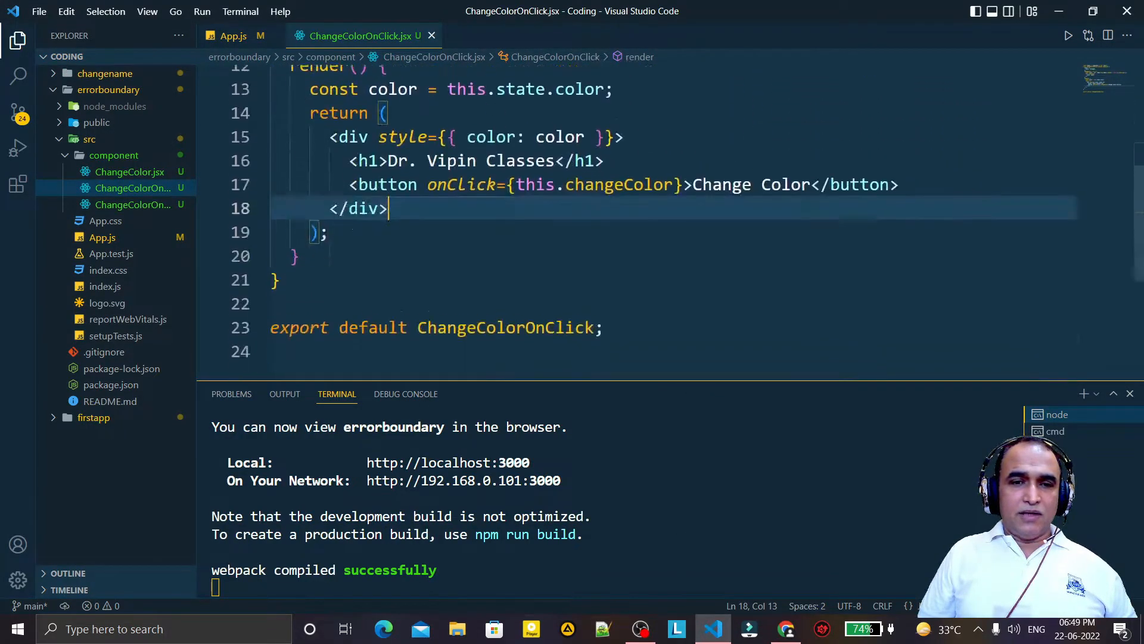
pyautogui.scroll(3)
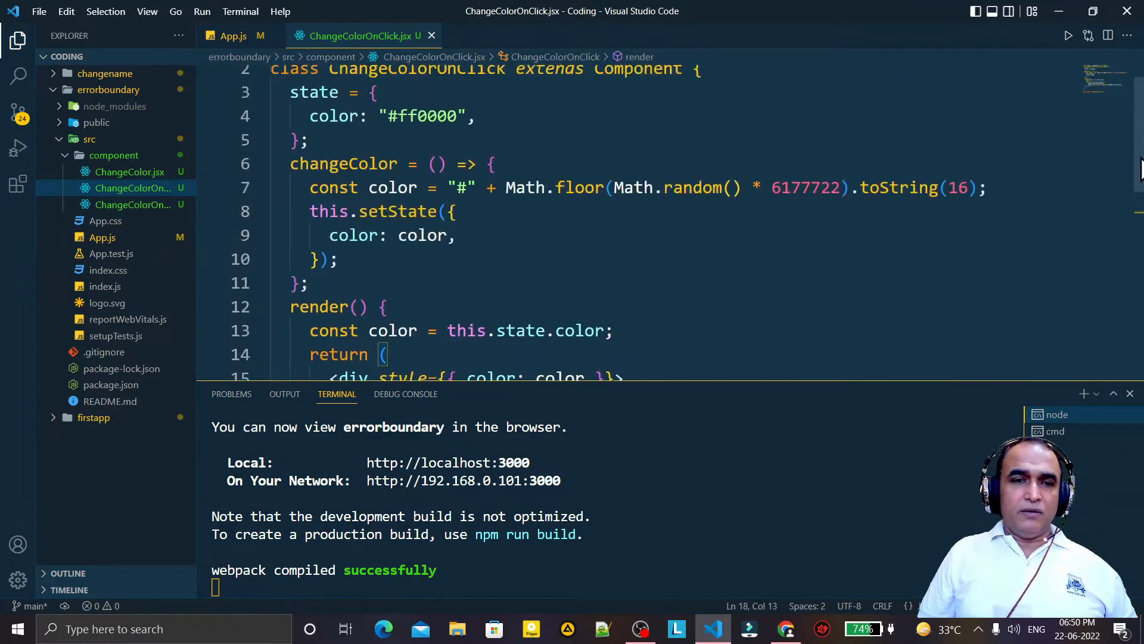